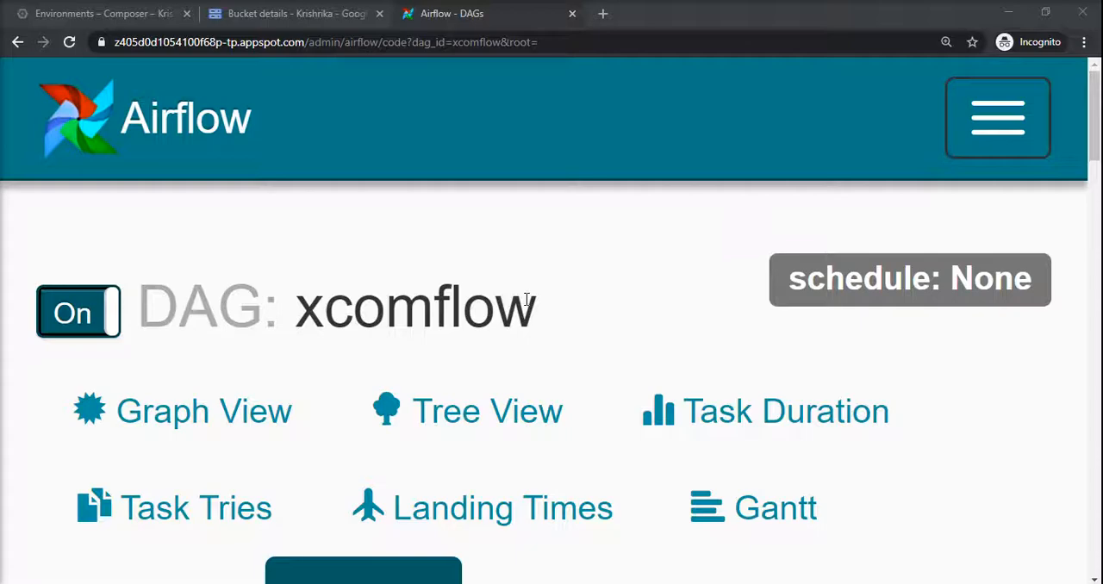
pyautogui.moveTo(652, 317)
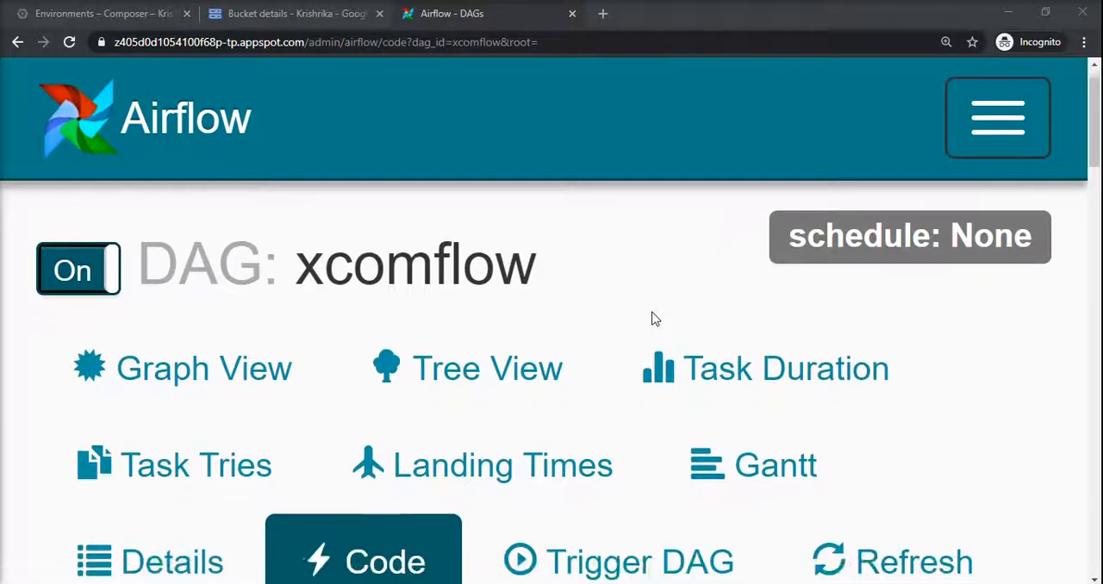
# View the xcomflow DAG code and highlight 'provide_context': True in default_args
pyautogui.click(363, 562)
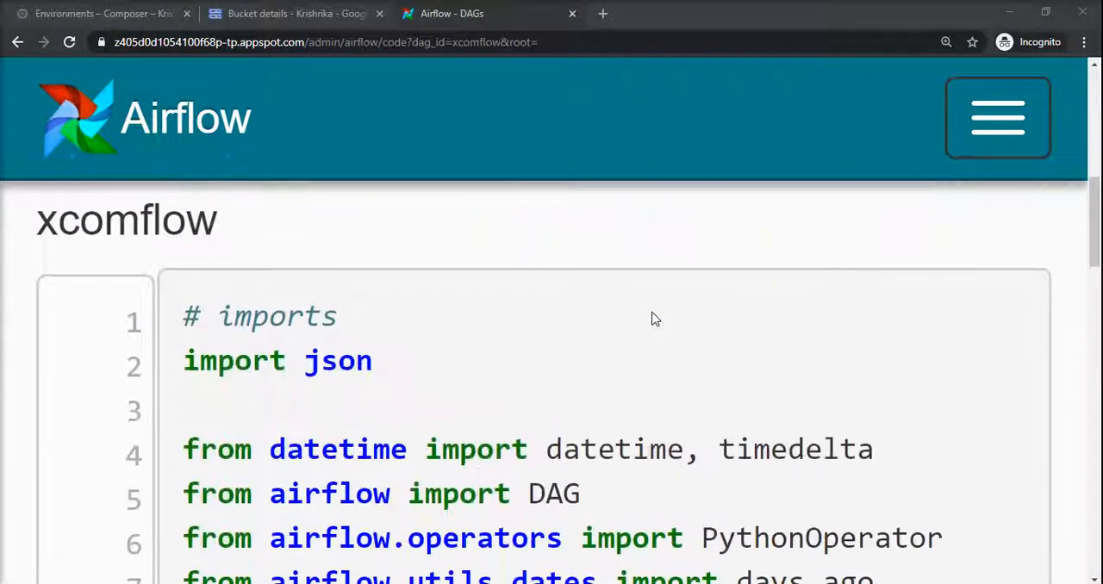
pyautogui.scroll(-3)
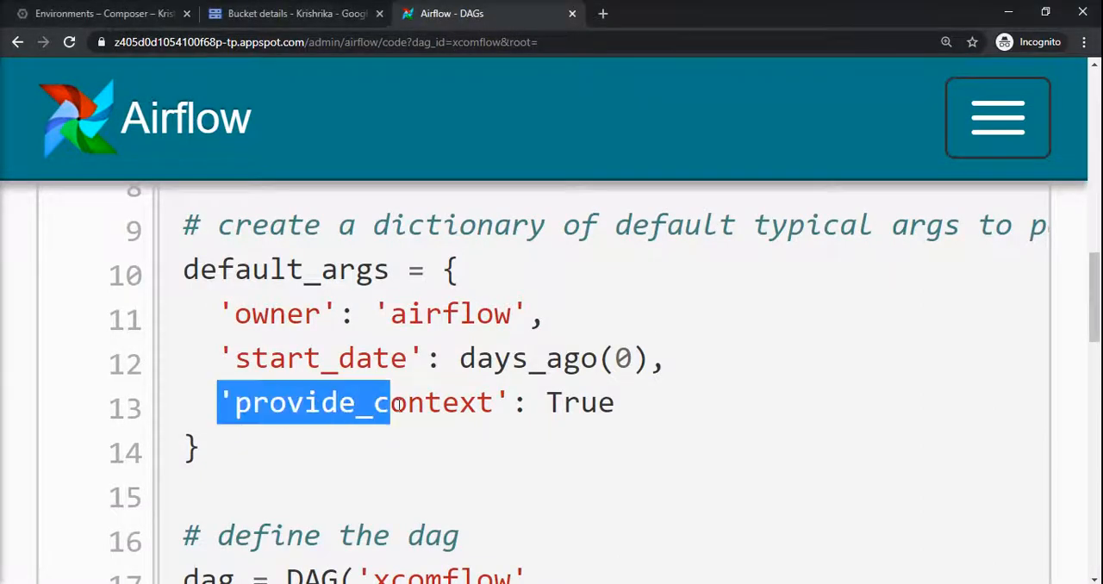
pyautogui.moveTo(389, 403); pyautogui.dragTo(617, 403)
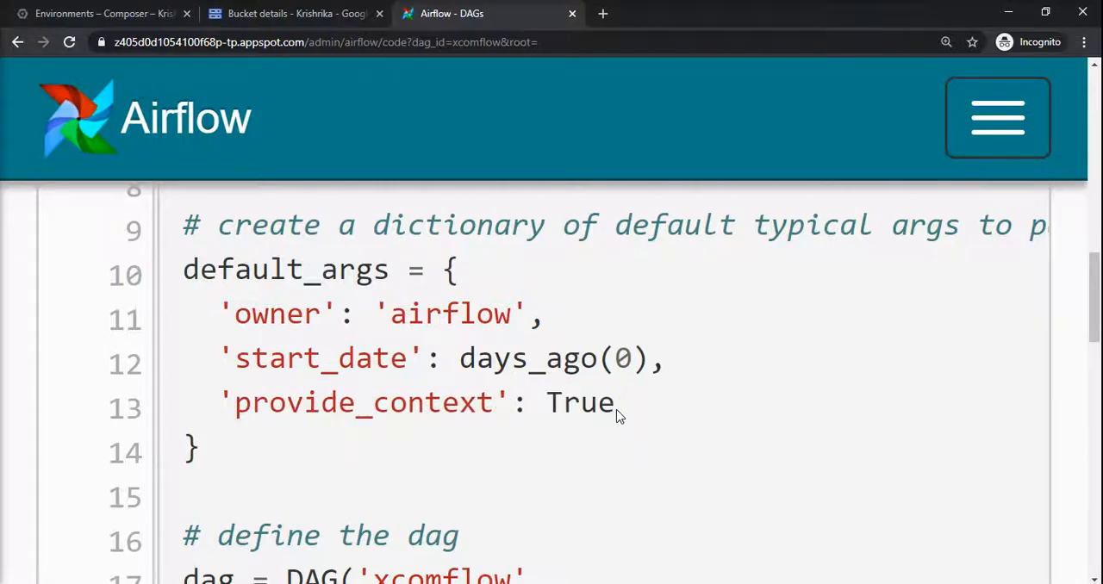
pyautogui.tripleClick(414, 403)
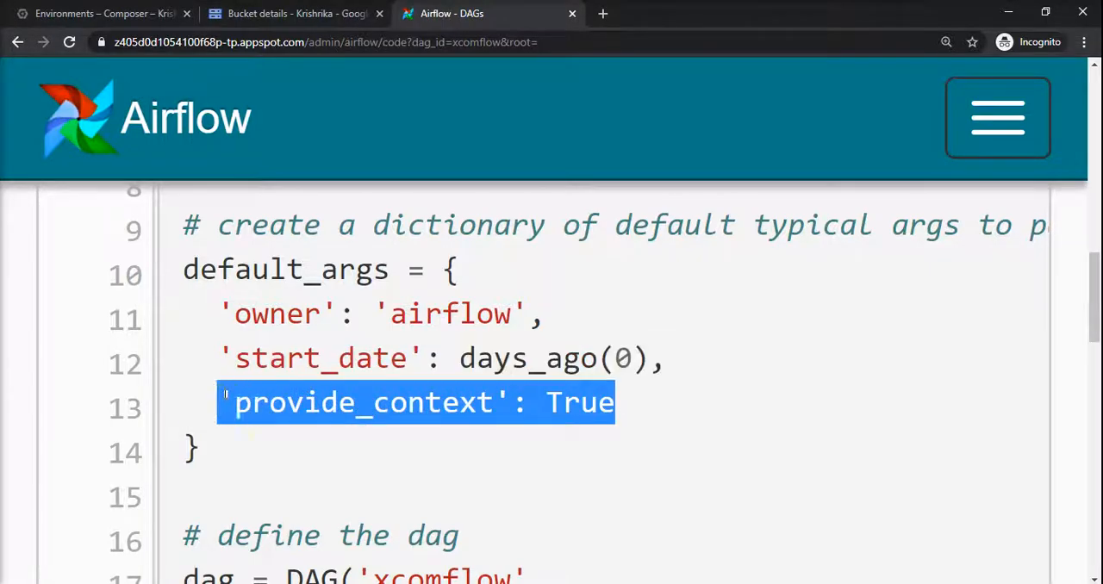
pyautogui.click(495, 465)
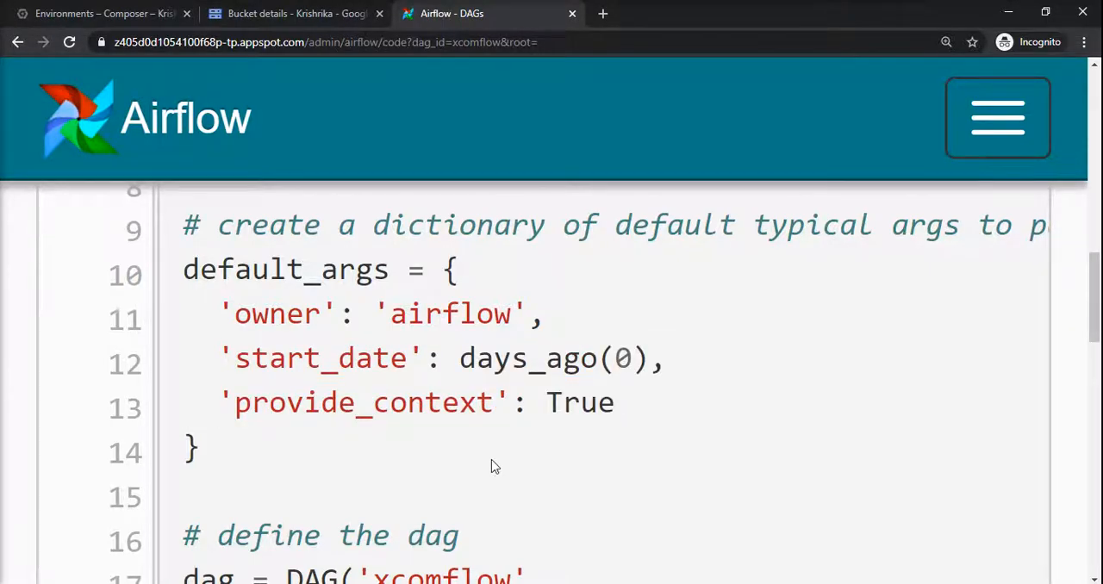
pyautogui.scroll(-3)
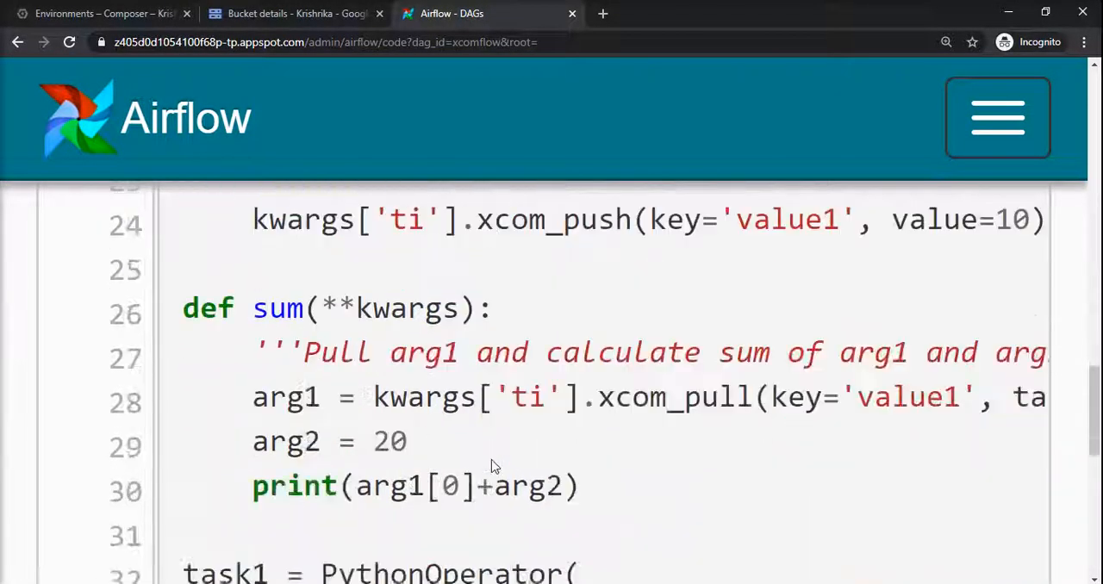
pyautogui.scroll(-3)
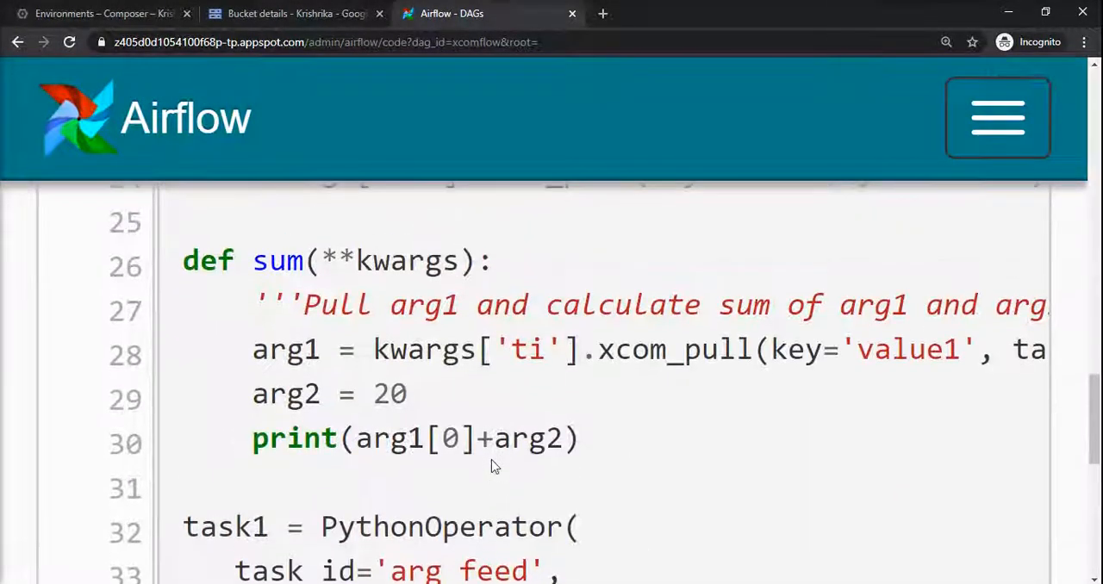
pyautogui.scroll(3)
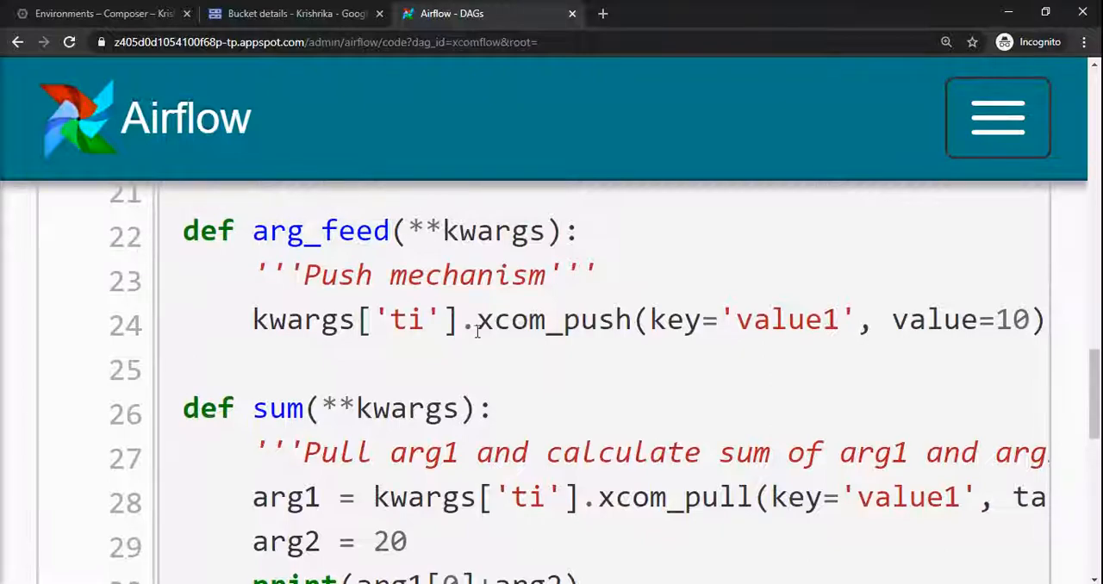
pyautogui.doubleClick(549, 321)
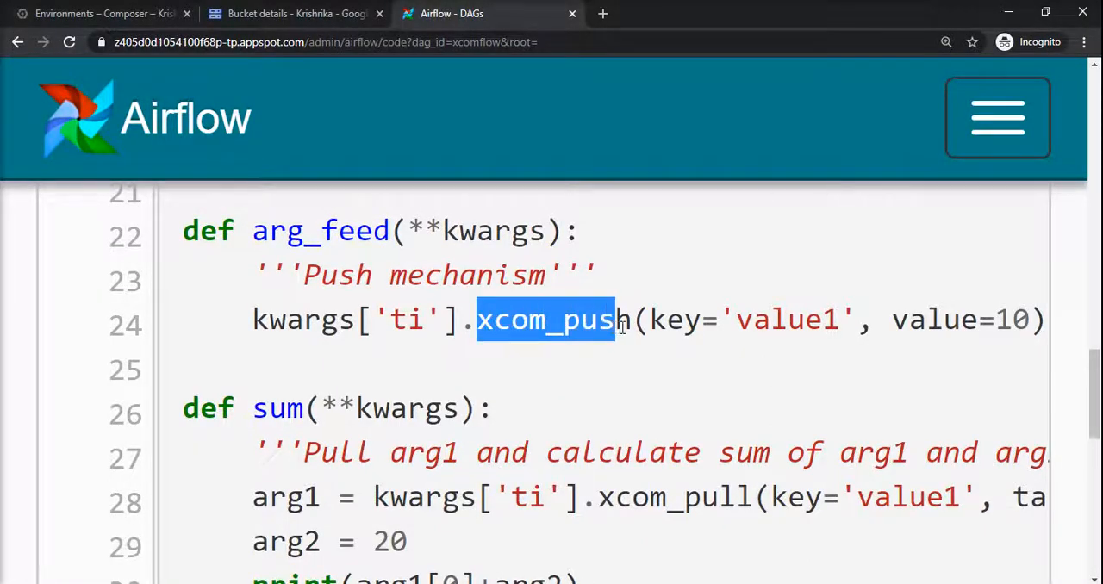
pyautogui.doubleClick(631, 496)
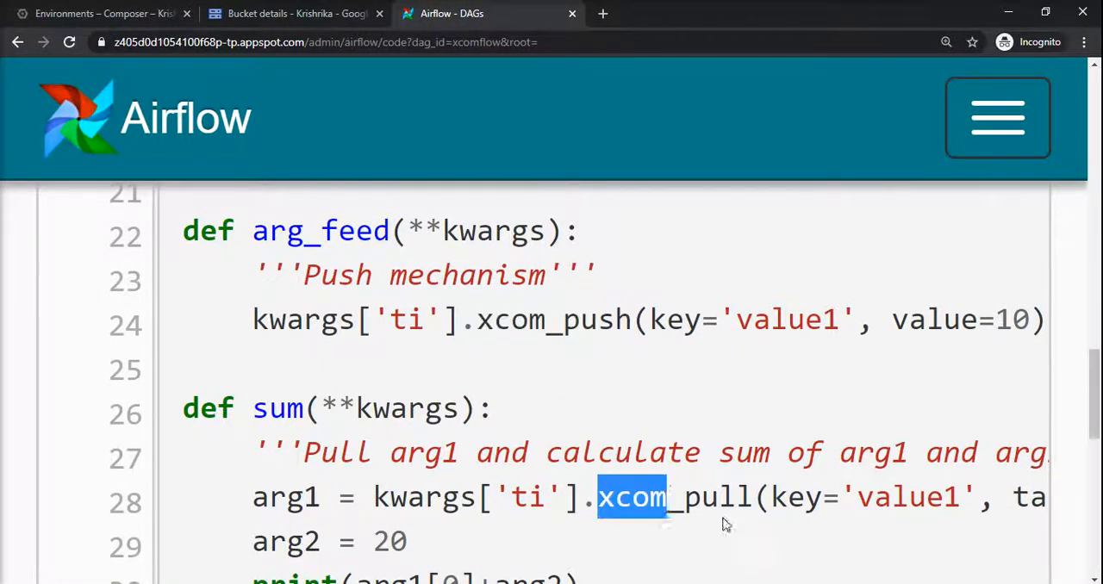
pyautogui.scroll(-3)
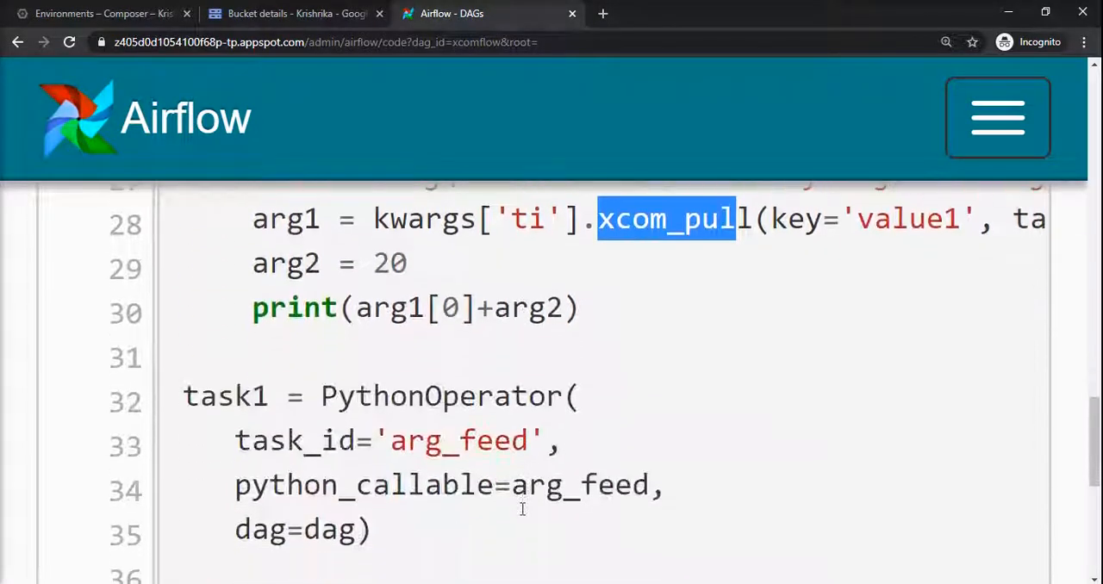
pyautogui.scroll(-3)
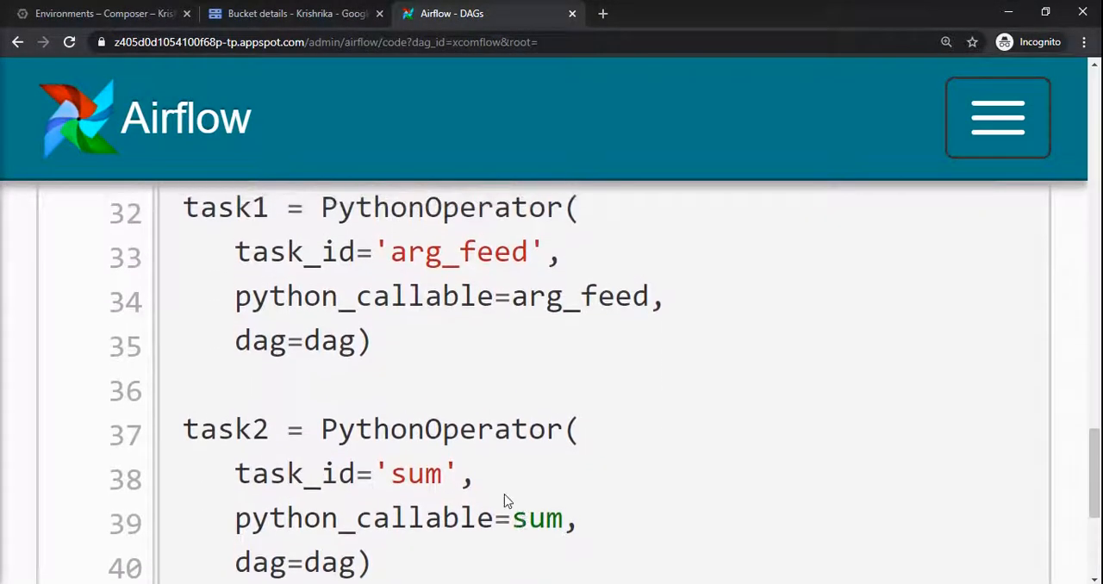
pyautogui.moveTo(182, 207); pyautogui.dragTo(372, 353)
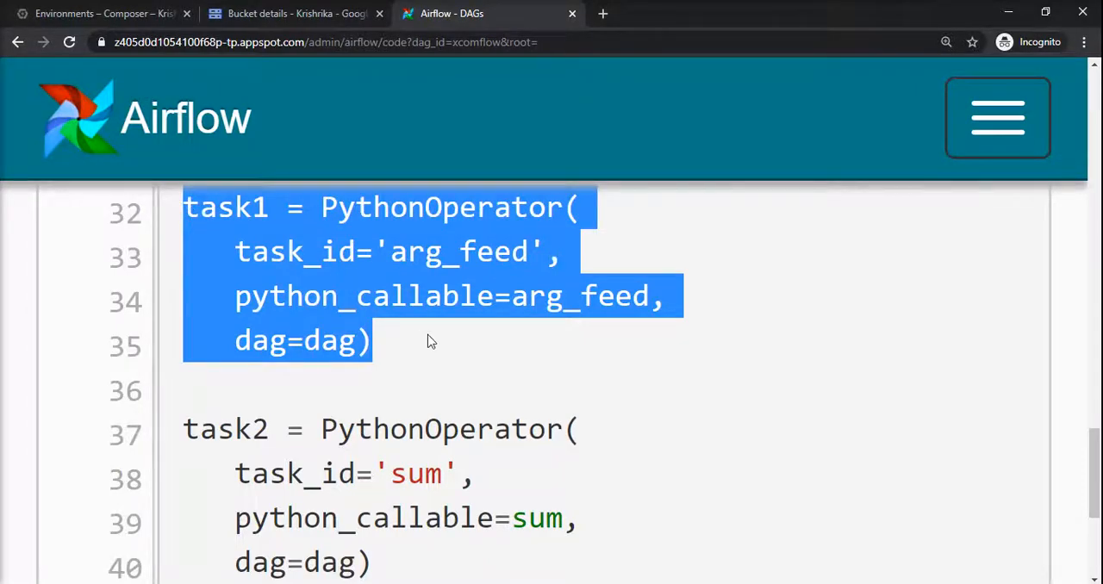
pyautogui.doubleClick(545, 297)
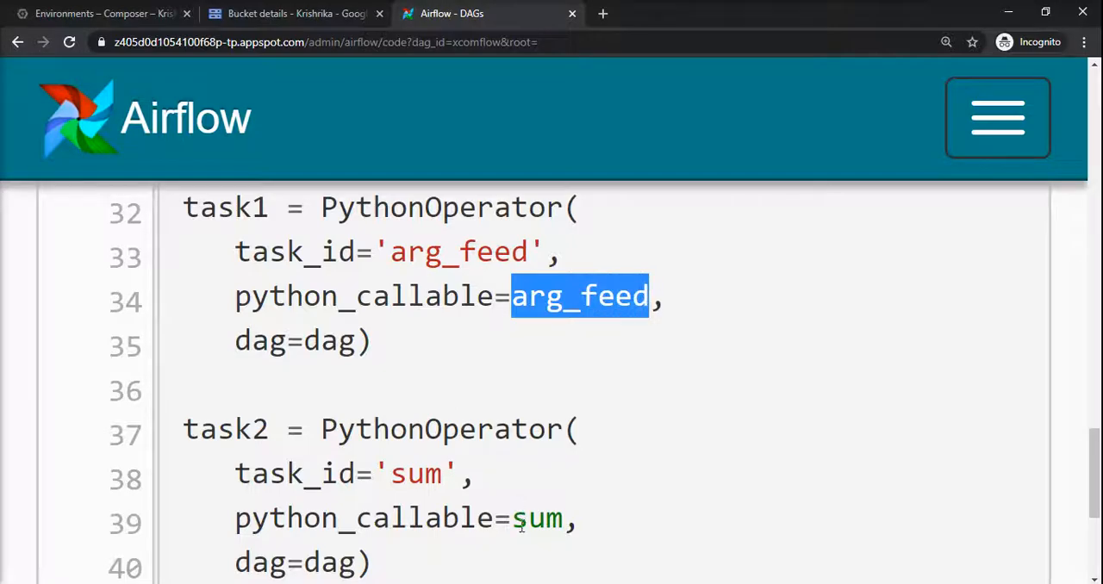
pyautogui.scroll(3)
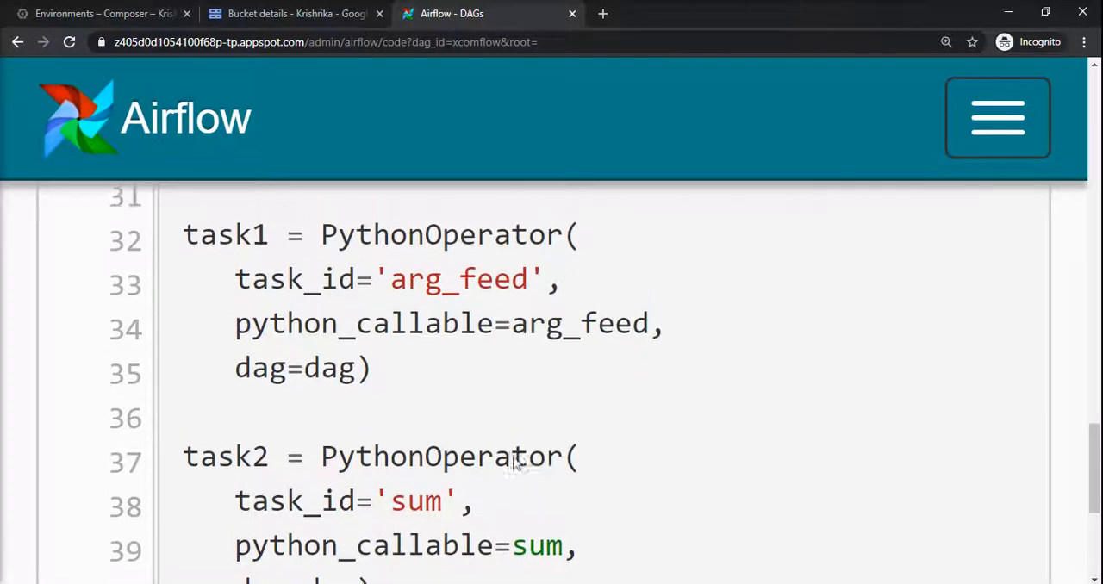
pyautogui.scroll(3)
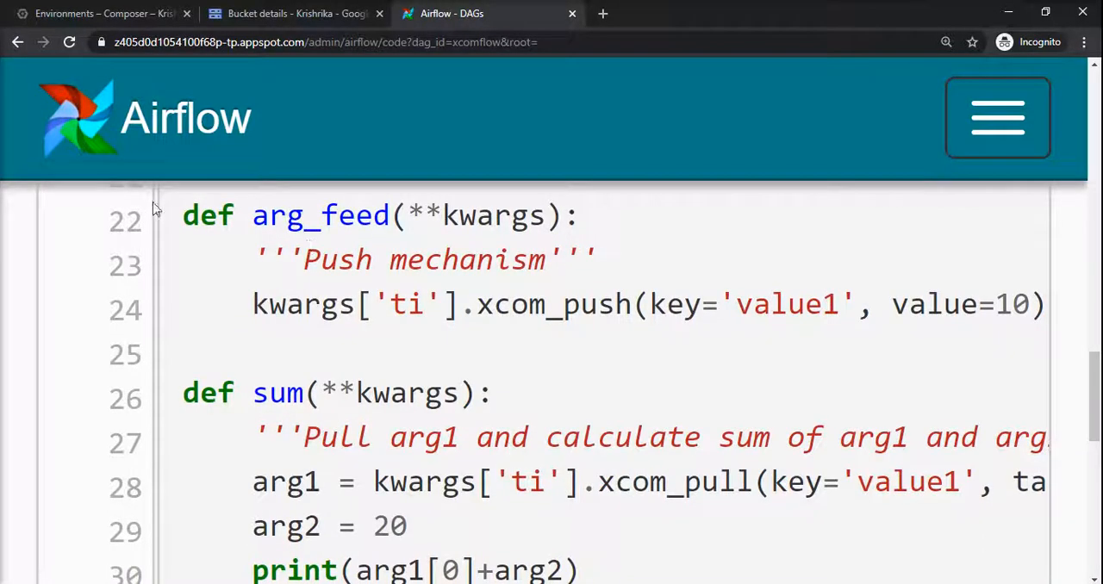
pyautogui.moveTo(181, 216); pyautogui.dragTo(583, 307)
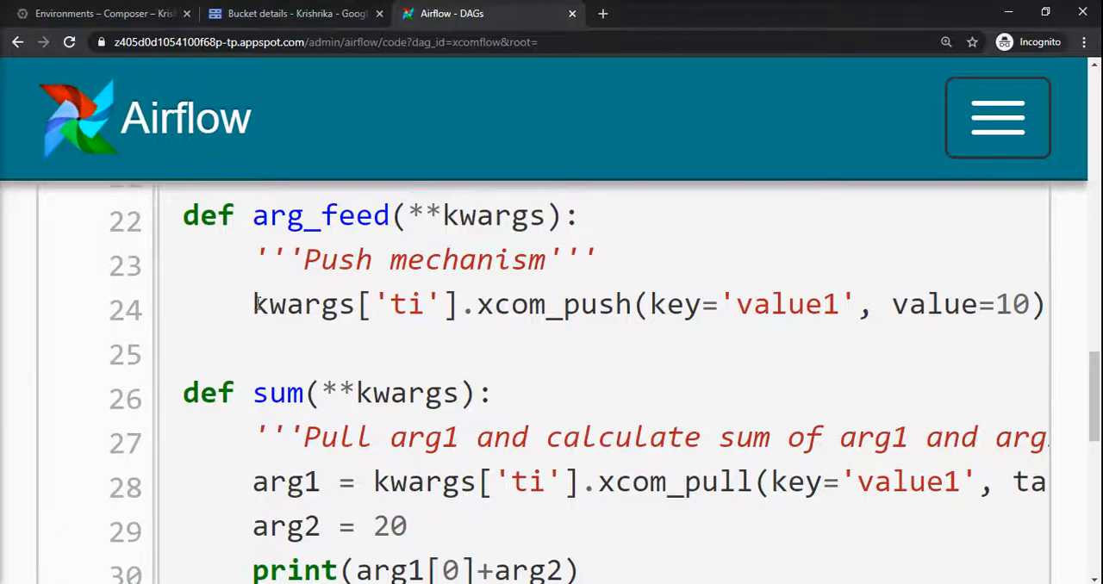
pyautogui.doubleClick(302, 303)
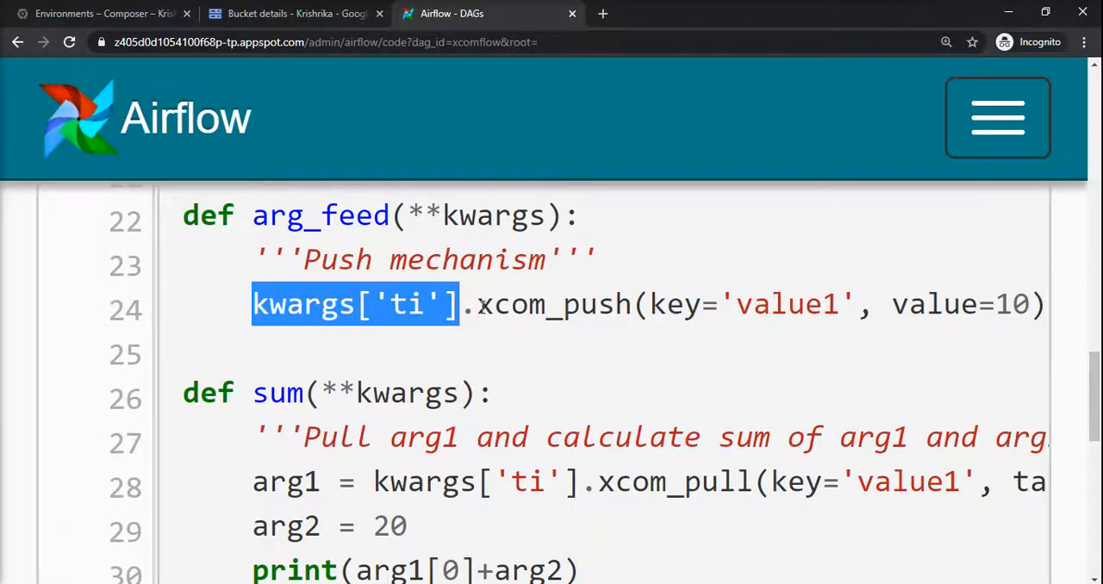
pyautogui.doubleClick(552, 304)
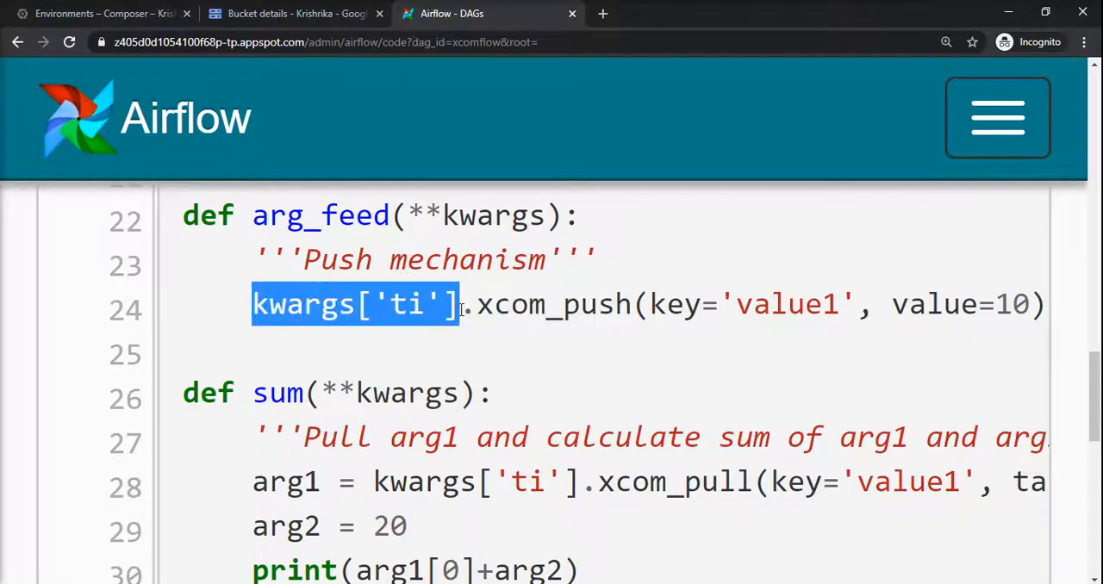
pyautogui.moveTo(497, 334)
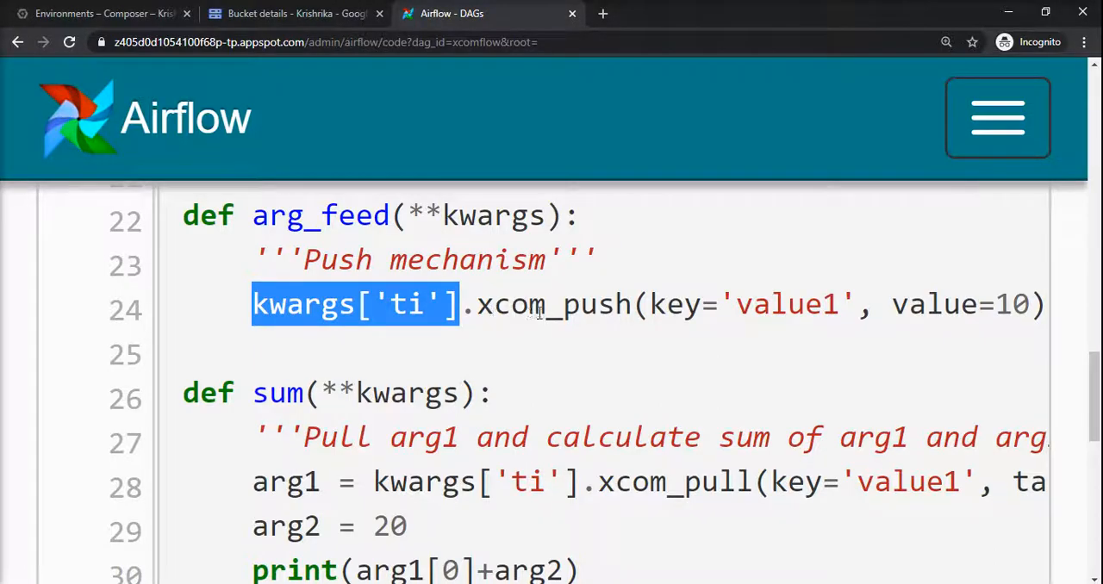
pyautogui.moveTo(886, 315)
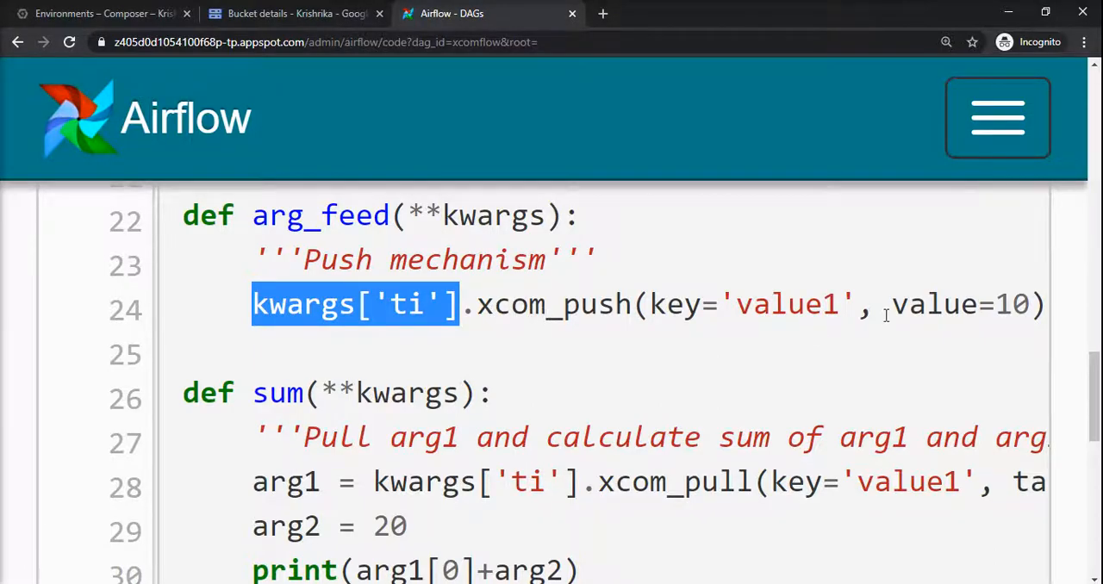
pyautogui.doubleClick(959, 304)
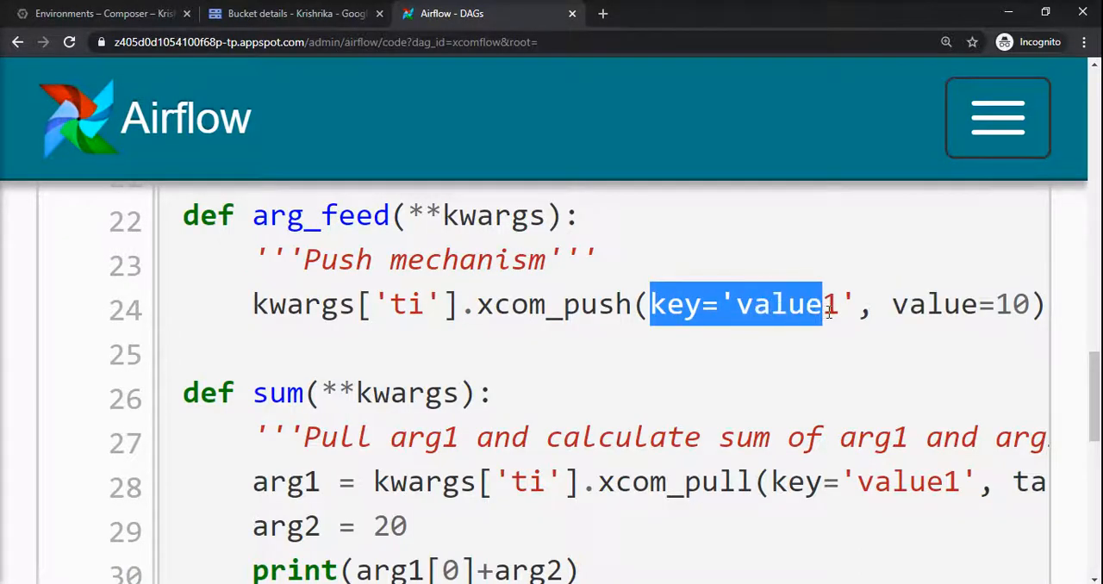
pyautogui.click(962, 324)
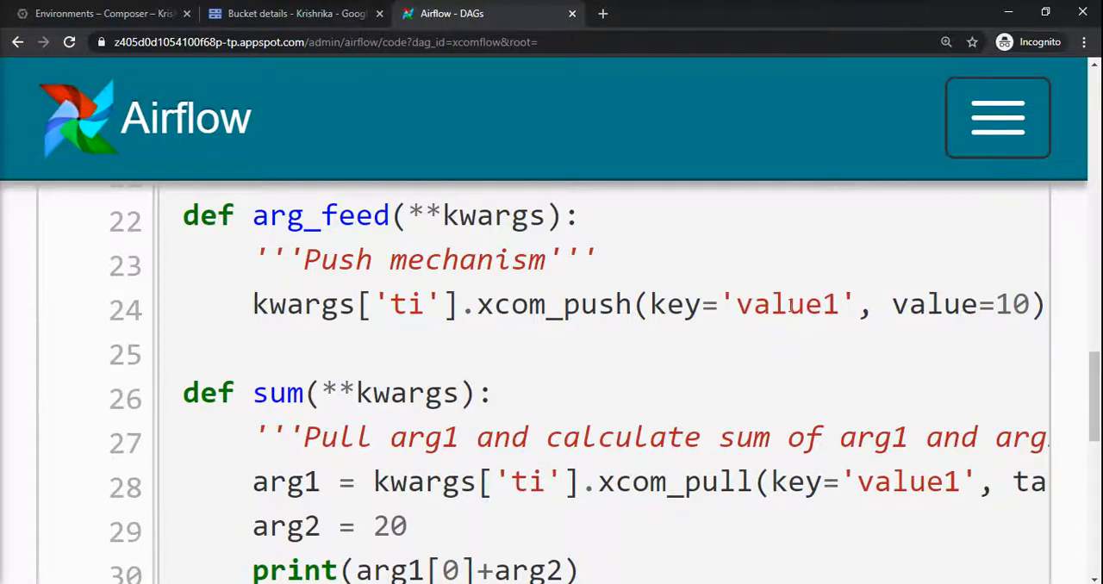
pyautogui.doubleClick(789, 303)
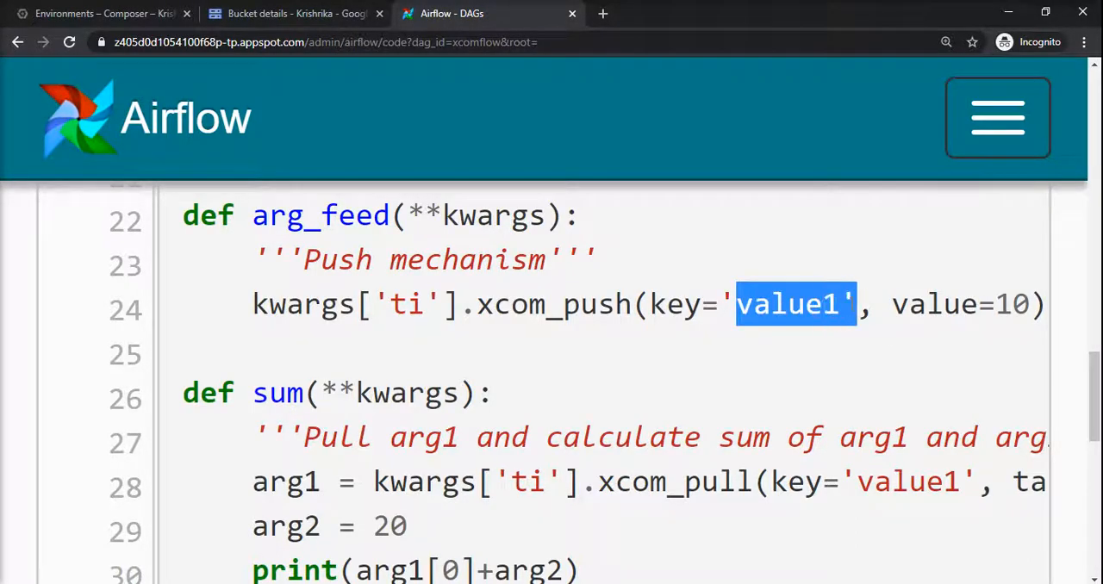
pyautogui.doubleClick(545, 304)
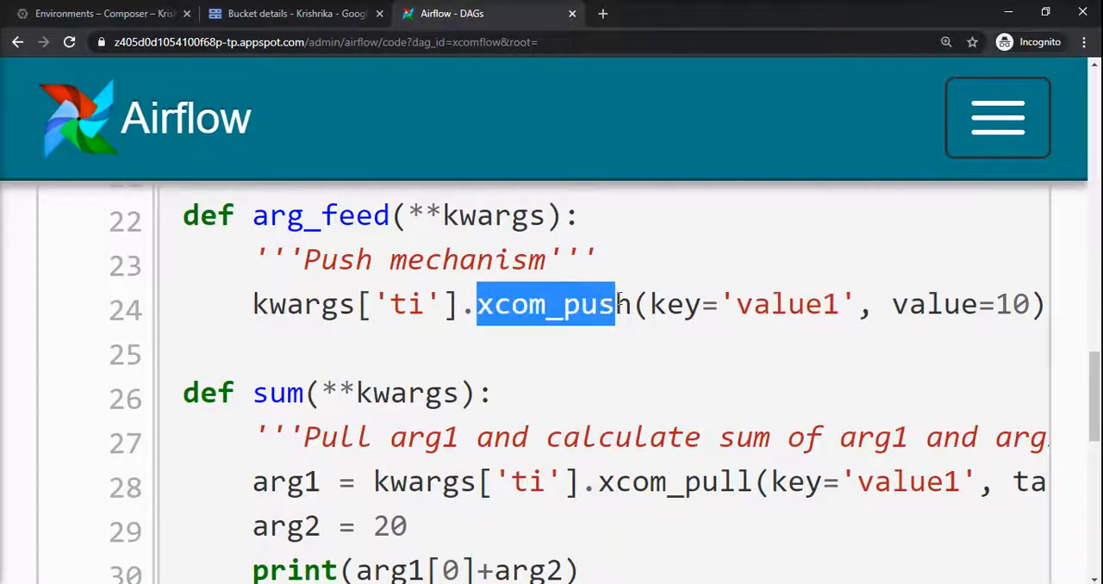
pyautogui.moveTo(476, 303); pyautogui.dragTo(1038, 303)
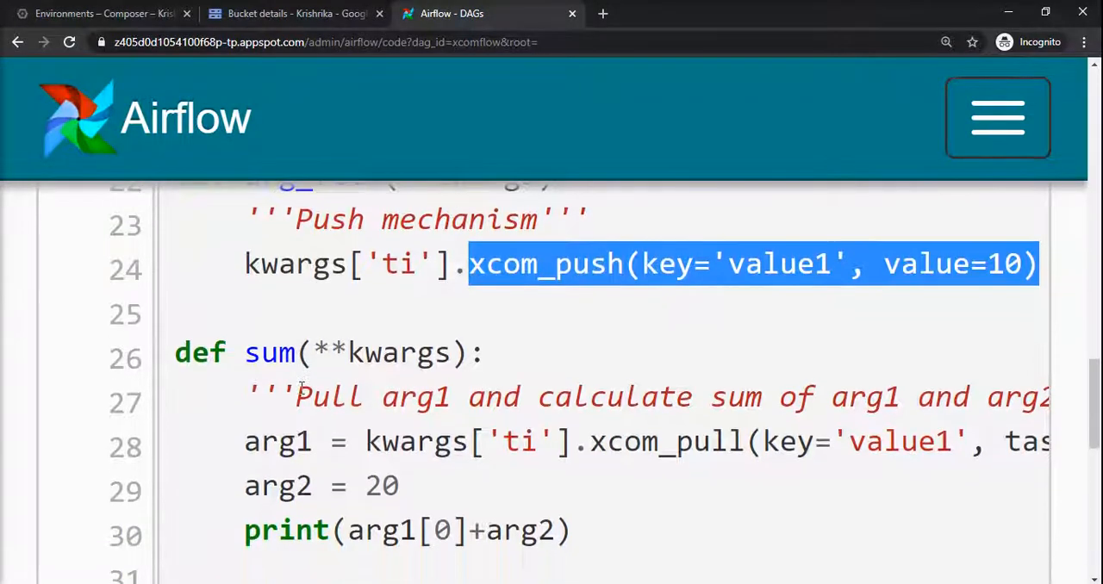
pyautogui.scroll(3)
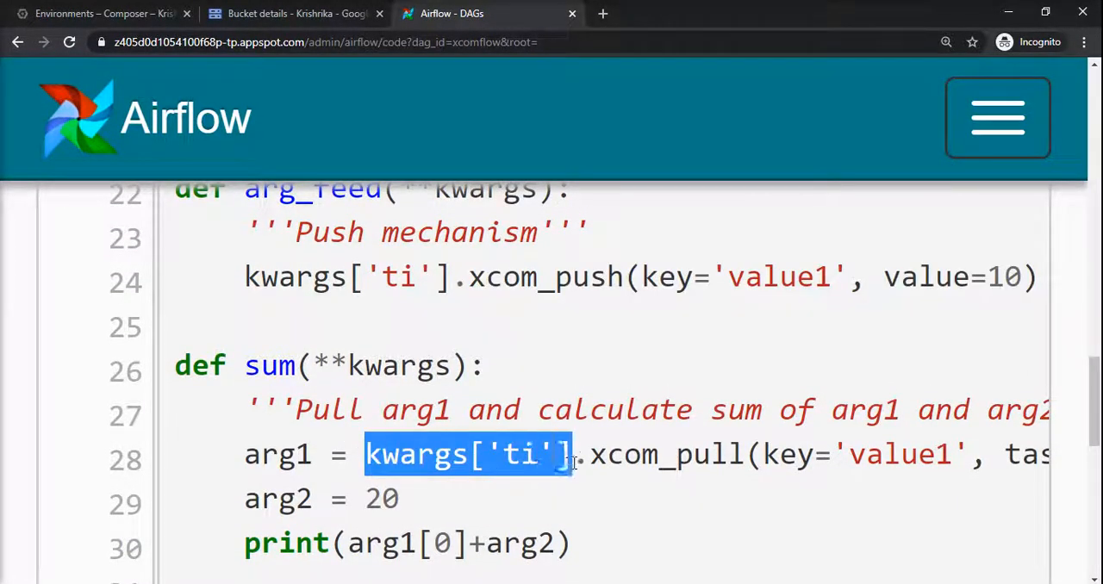
pyautogui.doubleClick(659, 455)
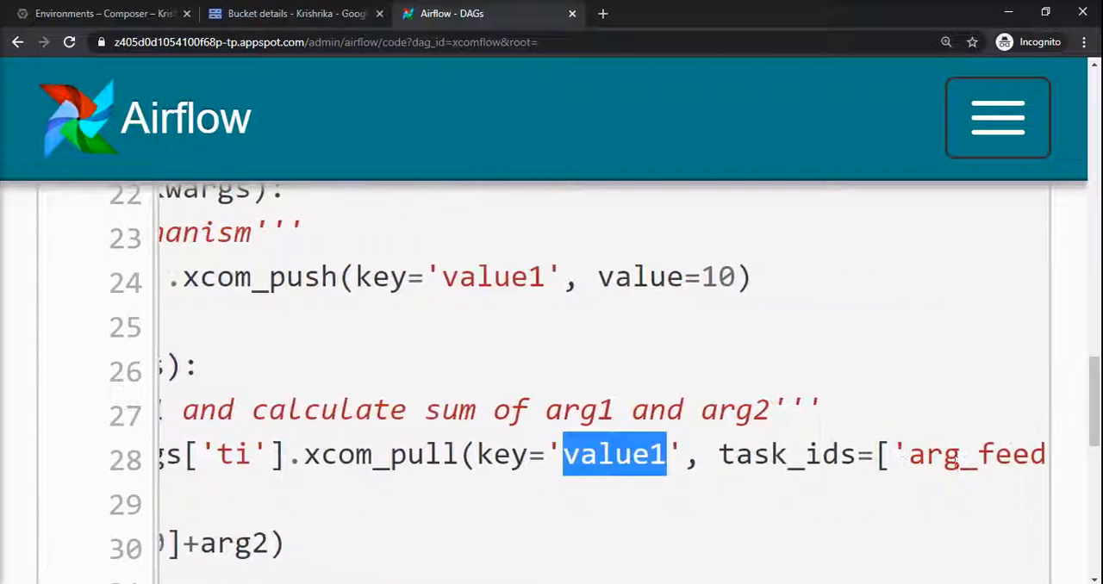
pyautogui.hscroll(3)
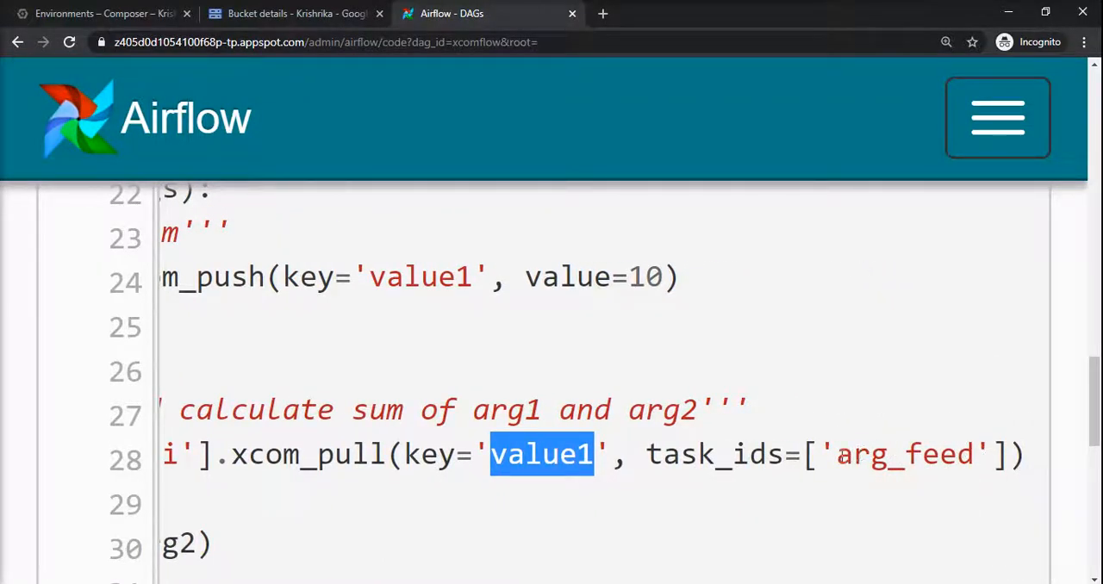
pyautogui.doubleClick(903, 455)
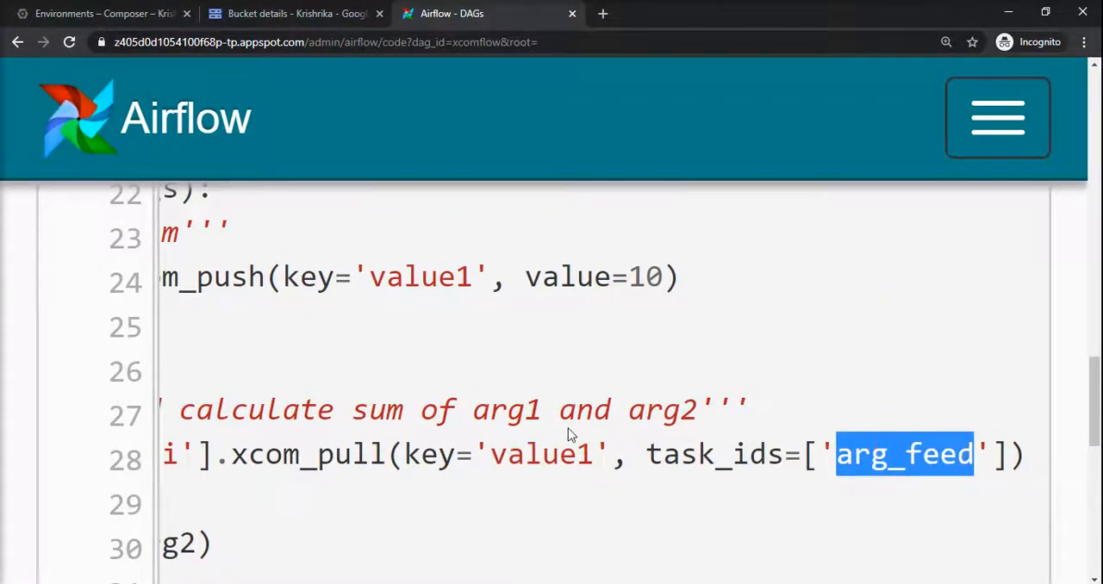
pyautogui.scroll(-3)
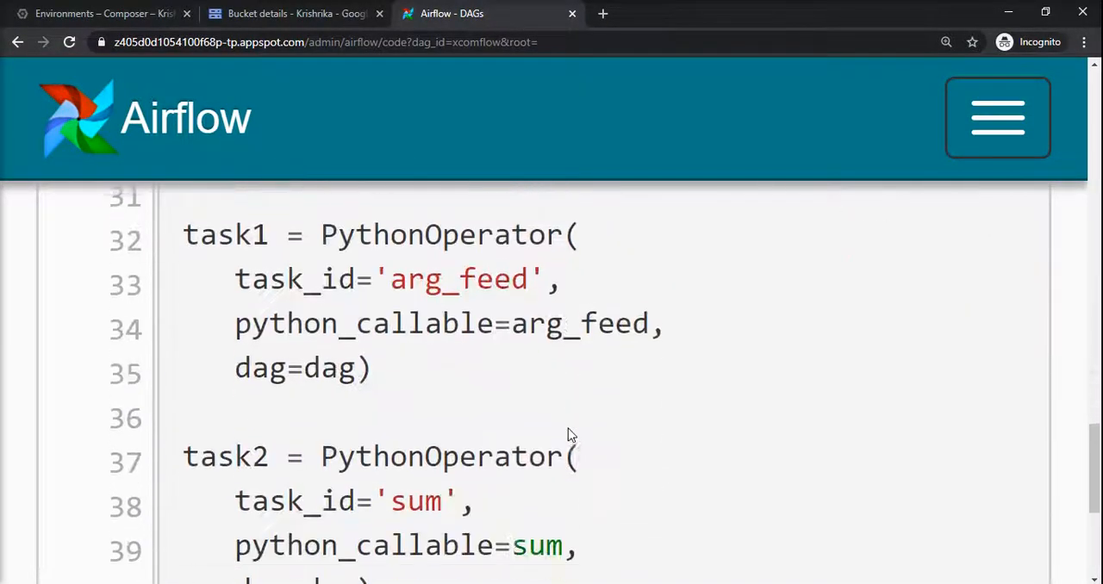
pyautogui.doubleClick(458, 276)
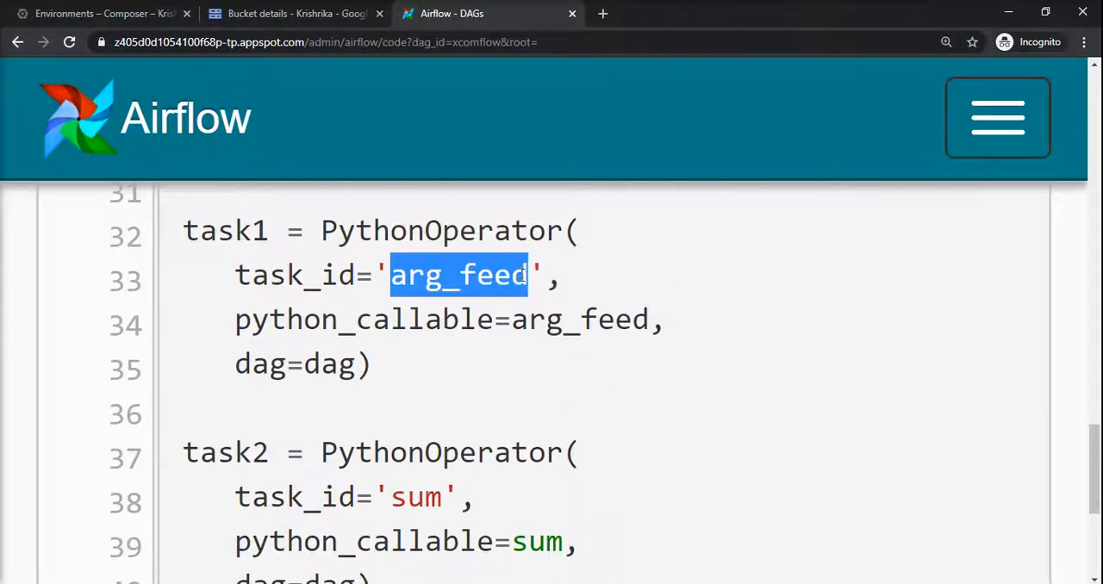
pyautogui.scroll(3)
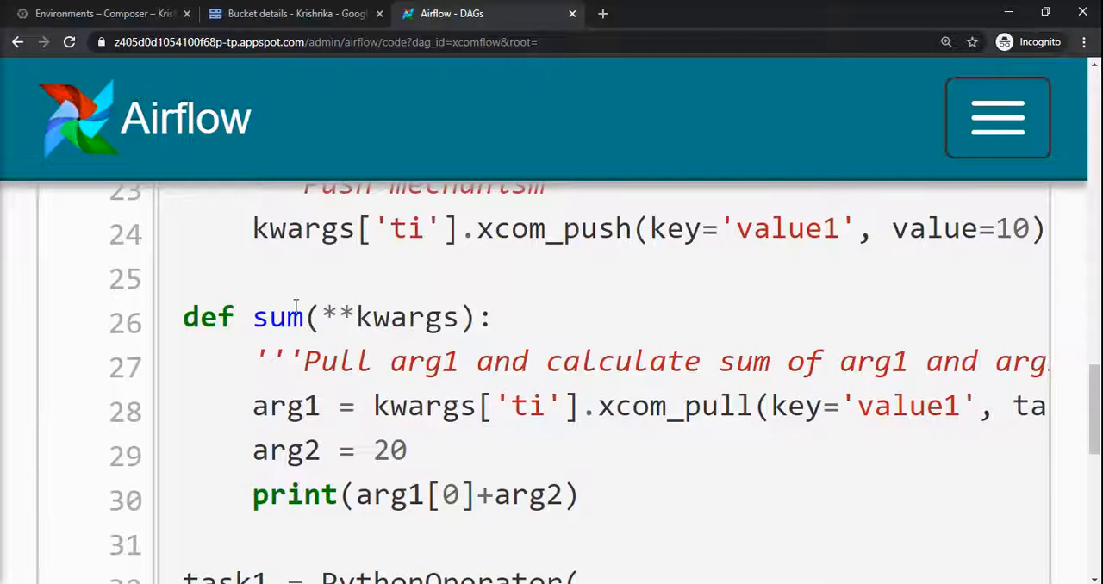
pyautogui.doubleClick(278, 317)
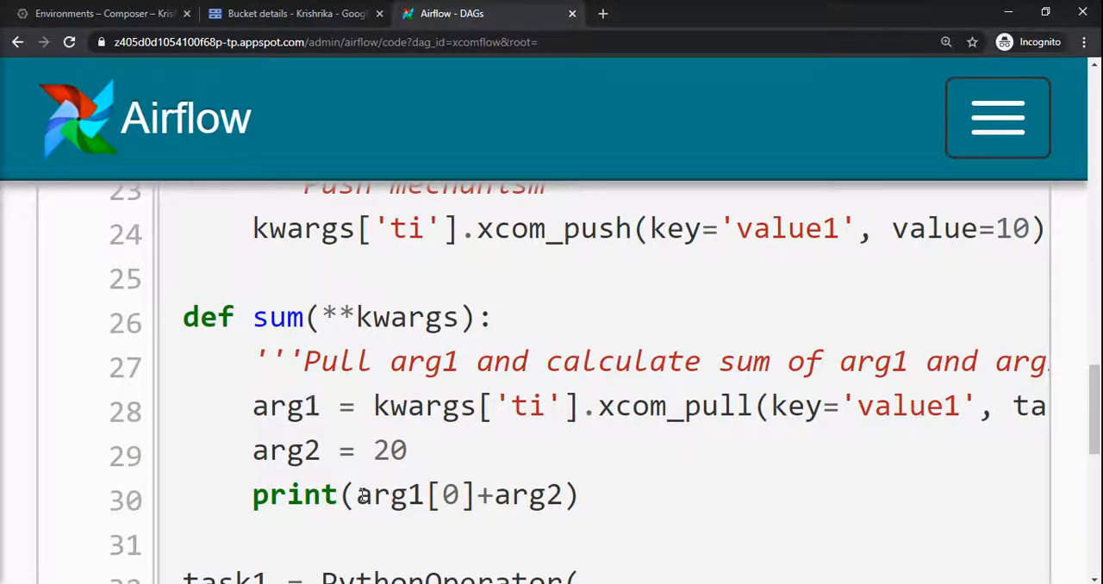
pyautogui.doubleClick(390, 495)
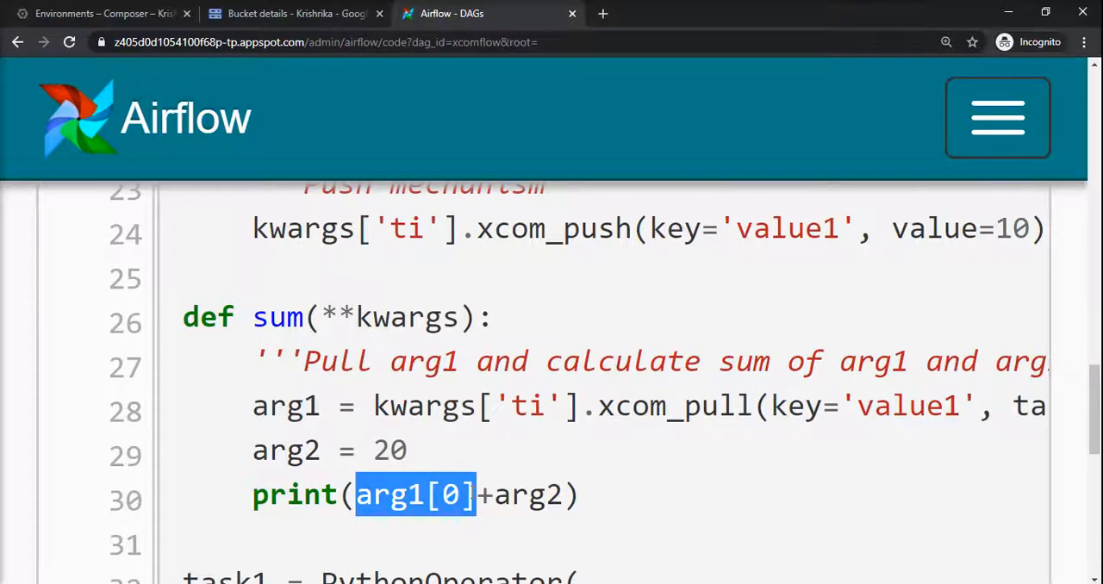
pyautogui.click(466, 494)
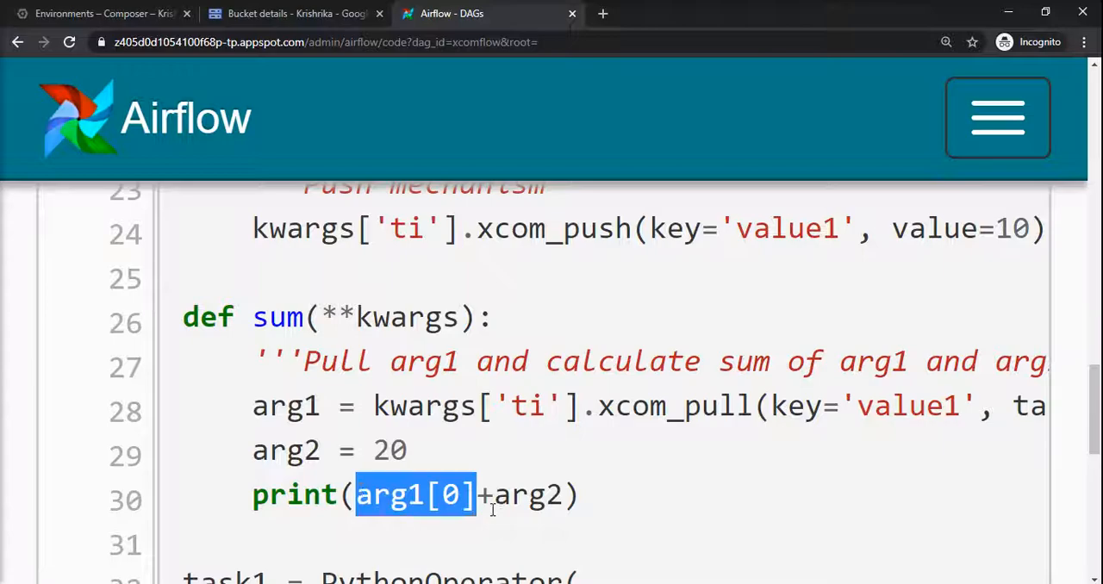
pyautogui.doubleClick(528, 495)
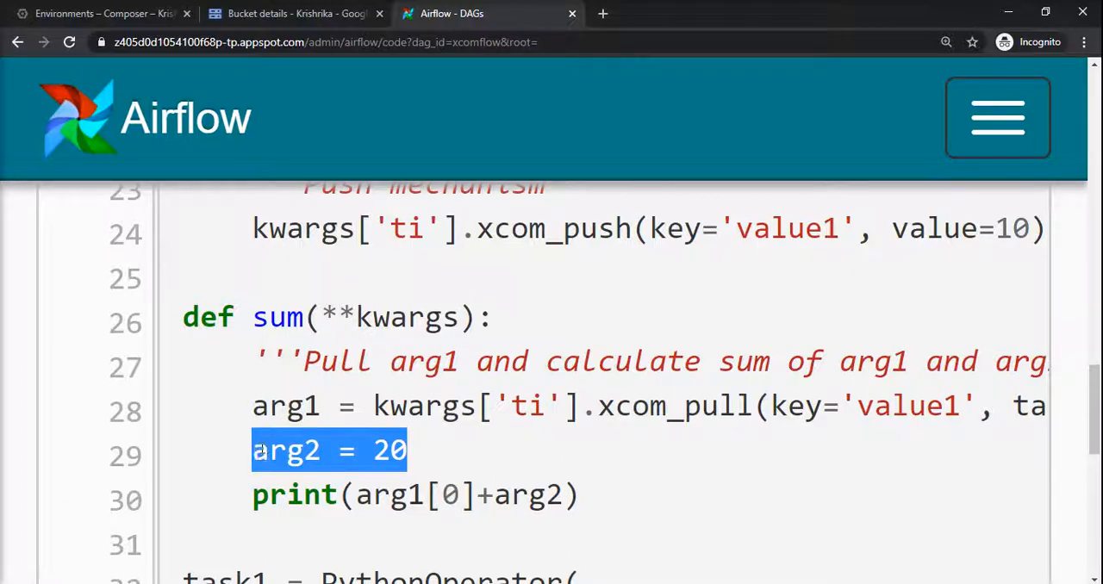
pyautogui.scroll(-3)
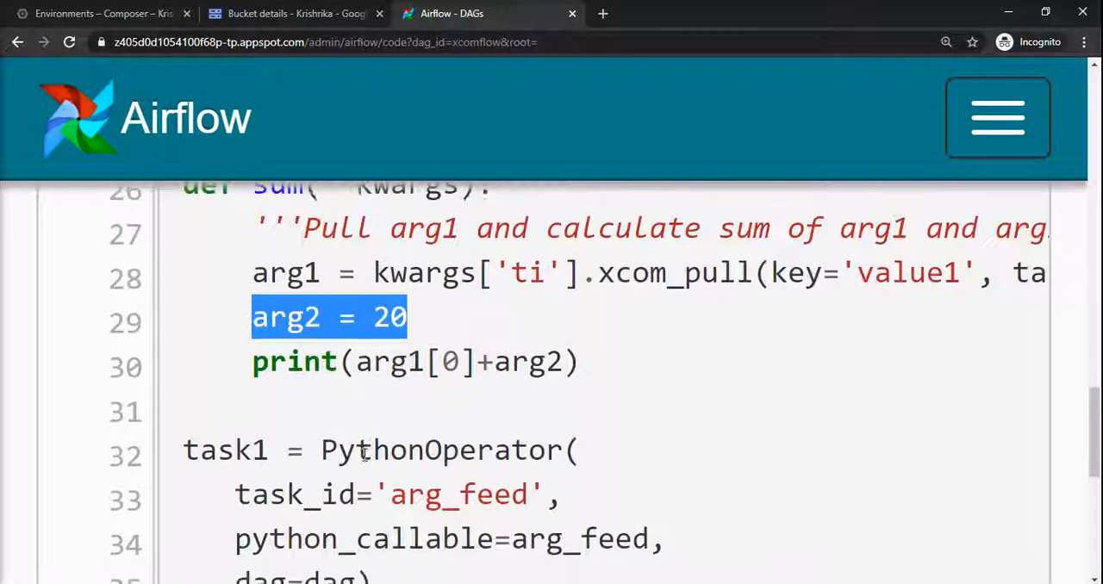
pyautogui.scroll(-3)
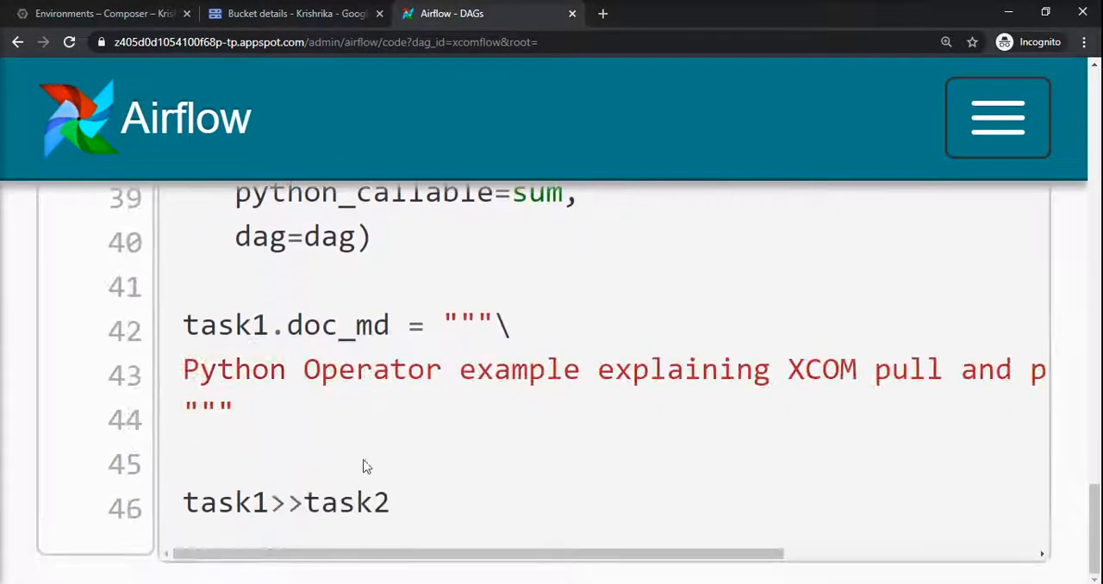
pyautogui.doubleClick(286, 503)
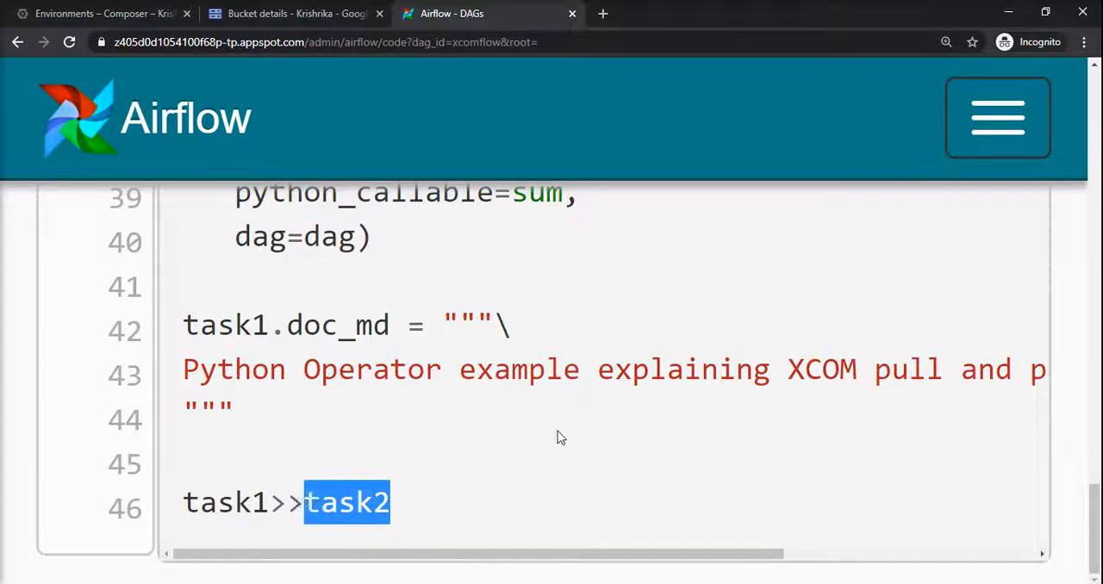
pyautogui.scroll(3)
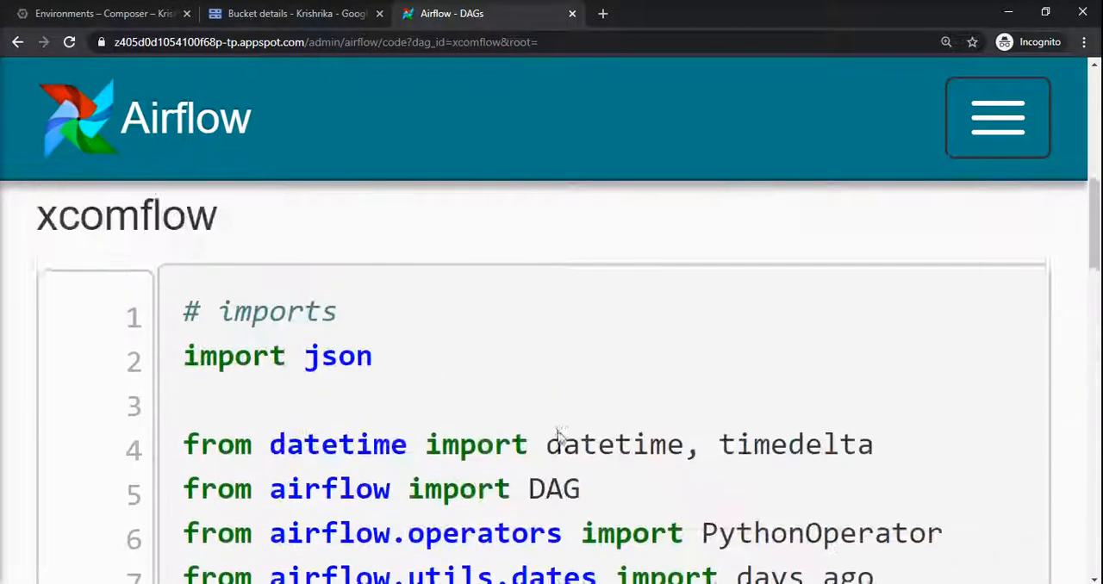
# Trigger a run of the xcomflow DAG and show its task graph
pyautogui.click(639, 298)
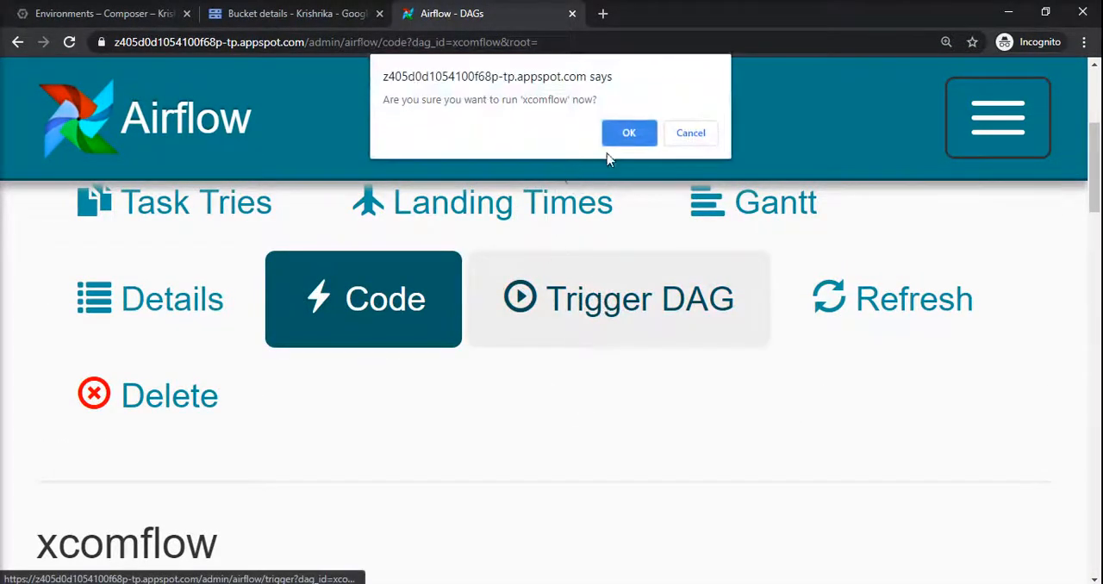
pyautogui.click(629, 133)
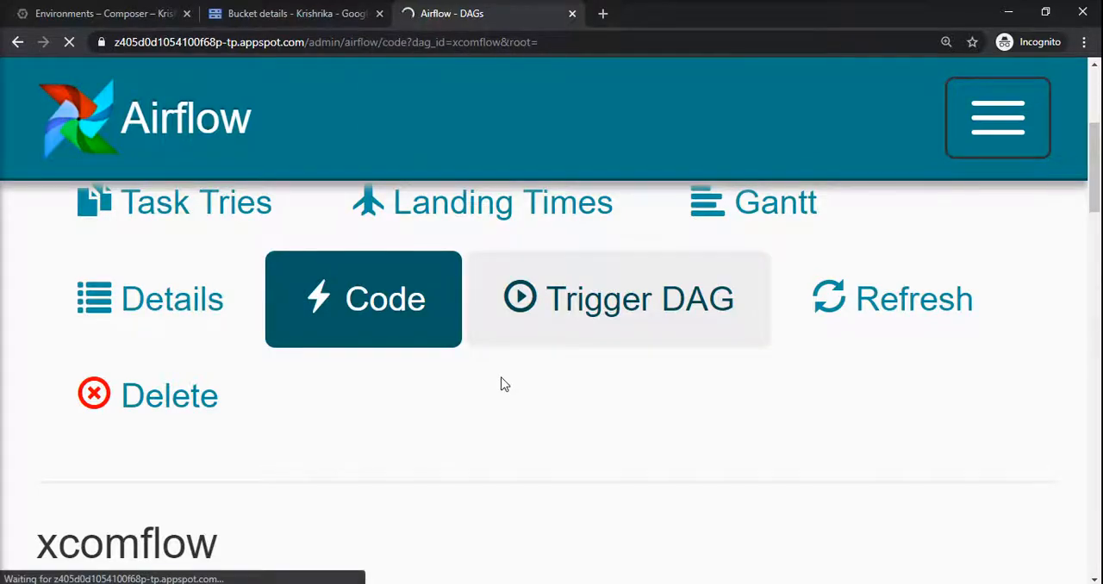
pyautogui.click(617, 300)
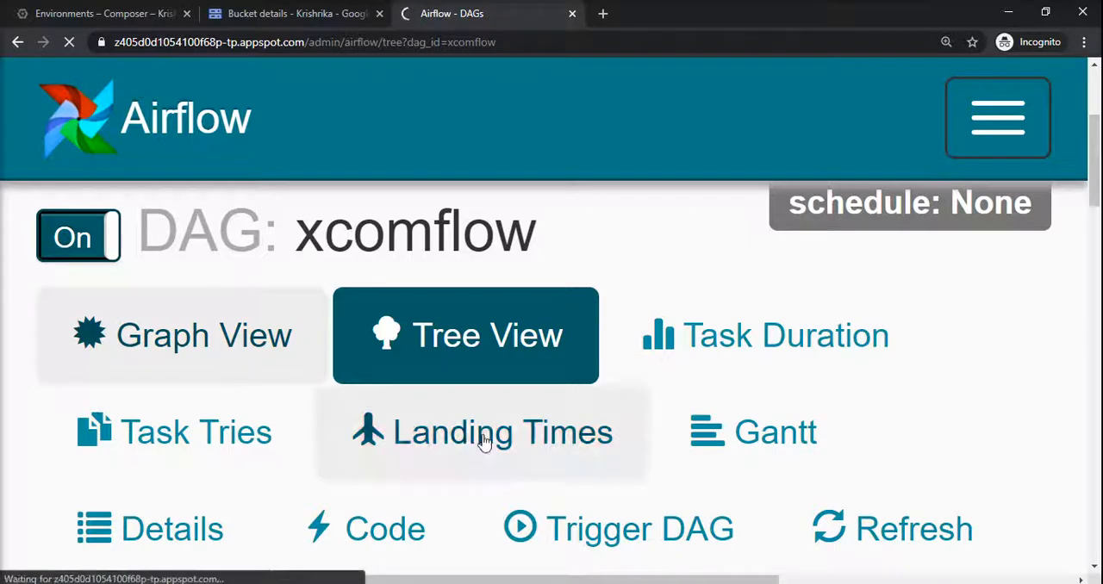
pyautogui.click(183, 334)
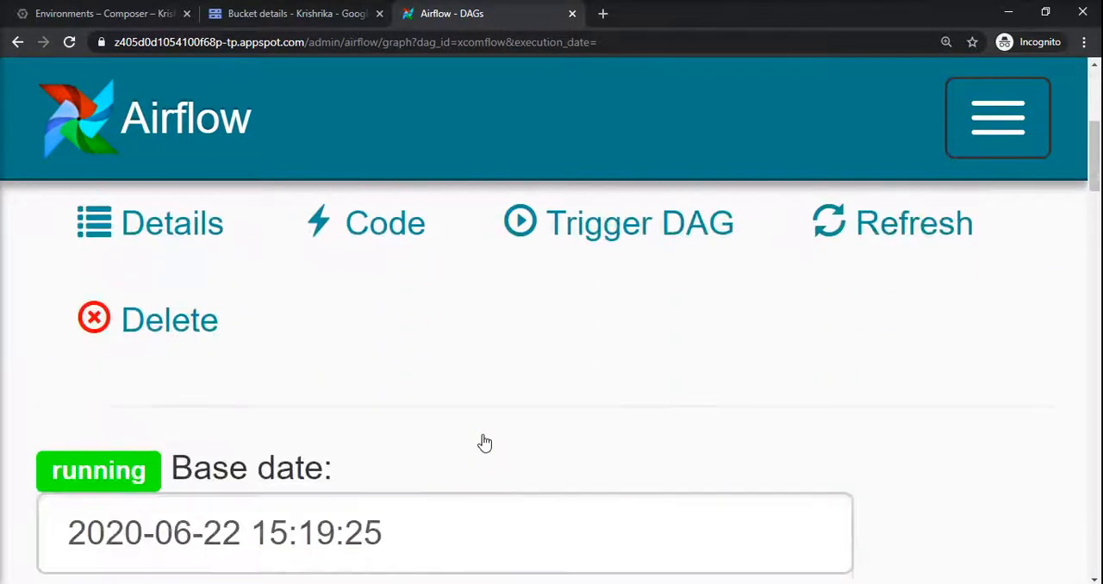
# Refresh task statuses until arg_feed succeeds, then select the arg_feed task instance
pyautogui.scroll(-3)
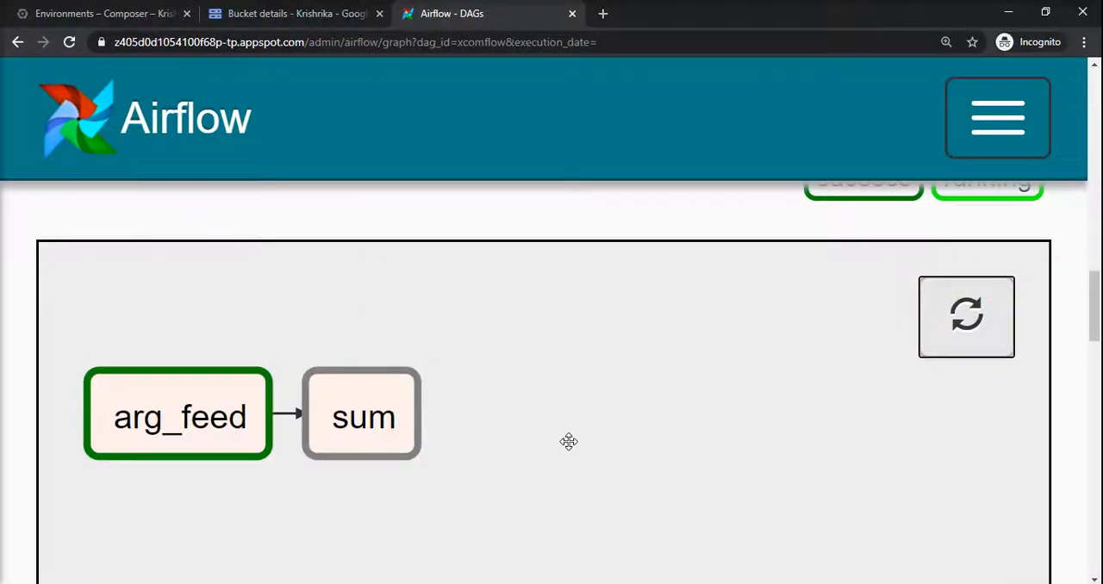
pyautogui.click(965, 317)
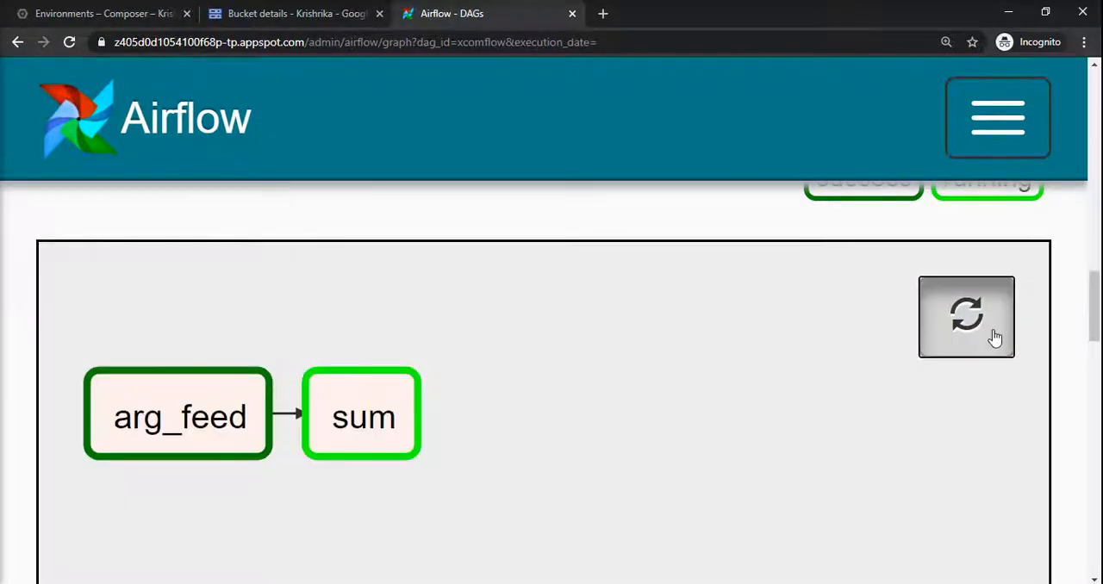
pyautogui.click(363, 417)
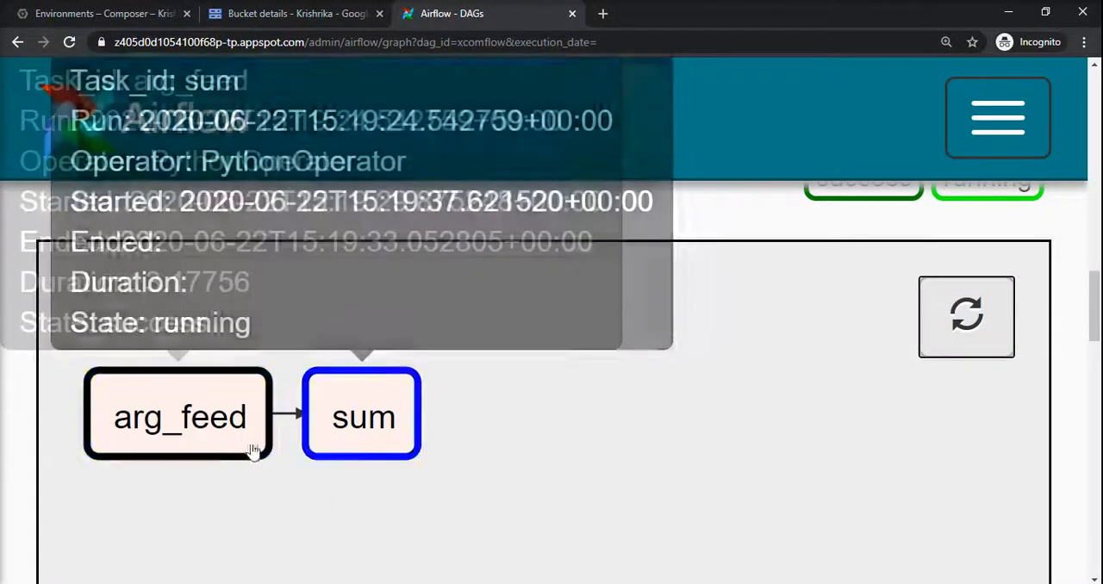
pyautogui.click(179, 413)
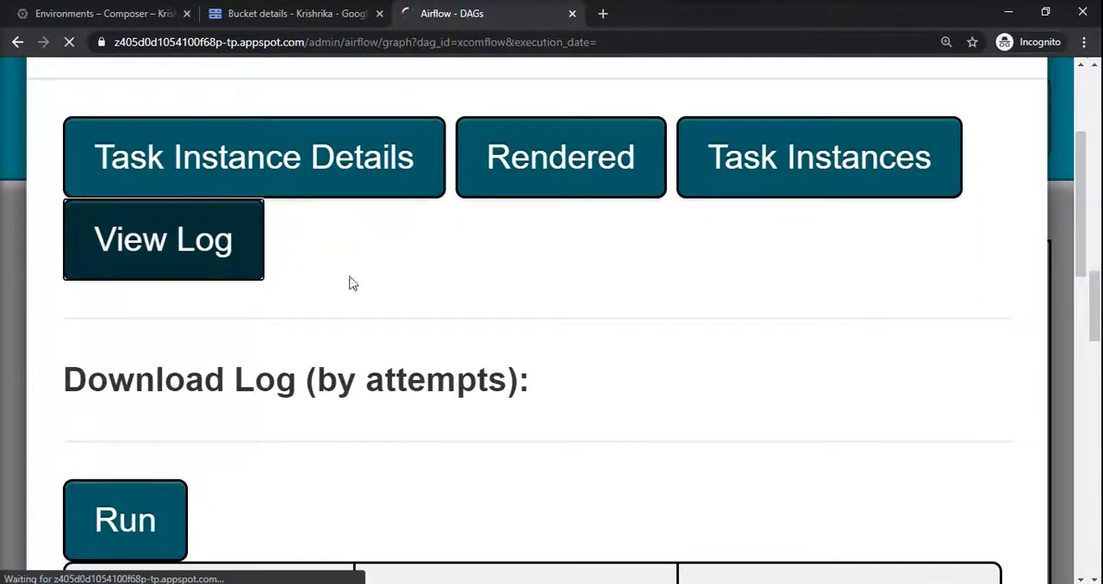
# View the arg_feed task log showing python_operator's 'Done. Returned value' entry
pyautogui.click(162, 240)
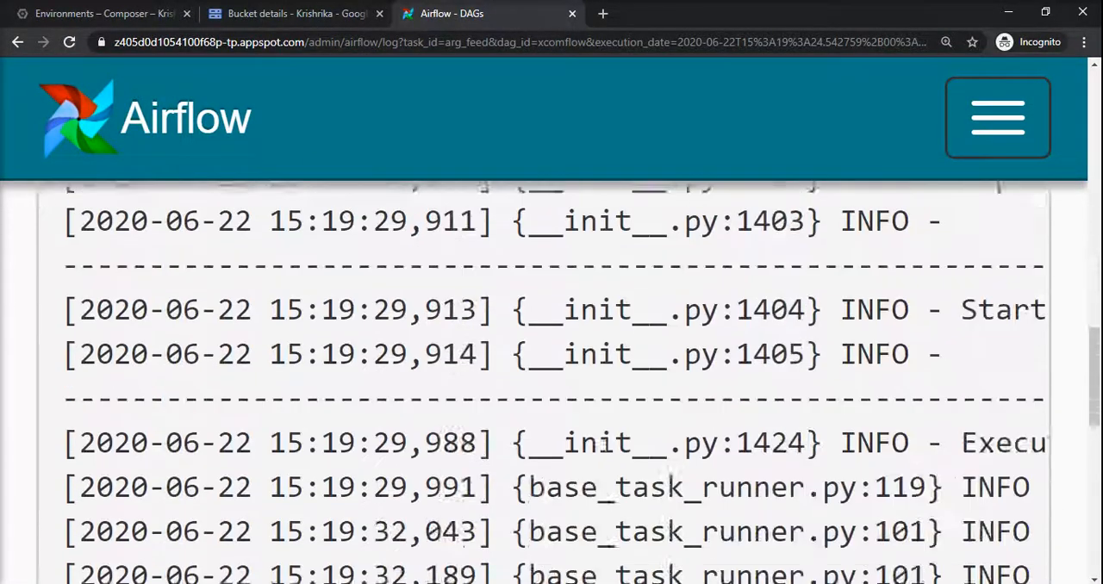
pyautogui.scroll(-3)
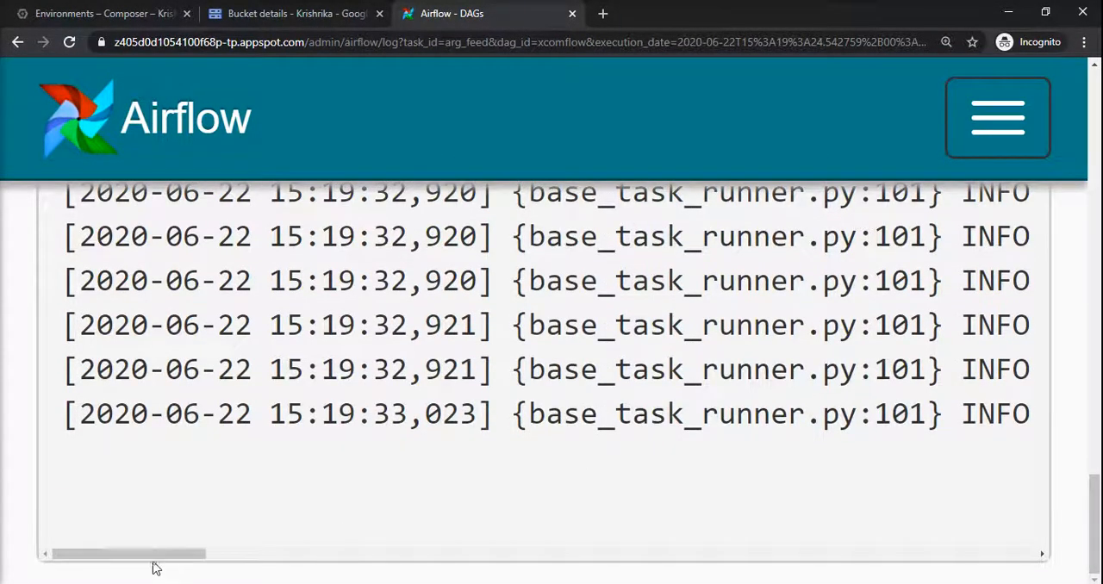
pyautogui.moveTo(129, 555); pyautogui.dragTo(422, 555)
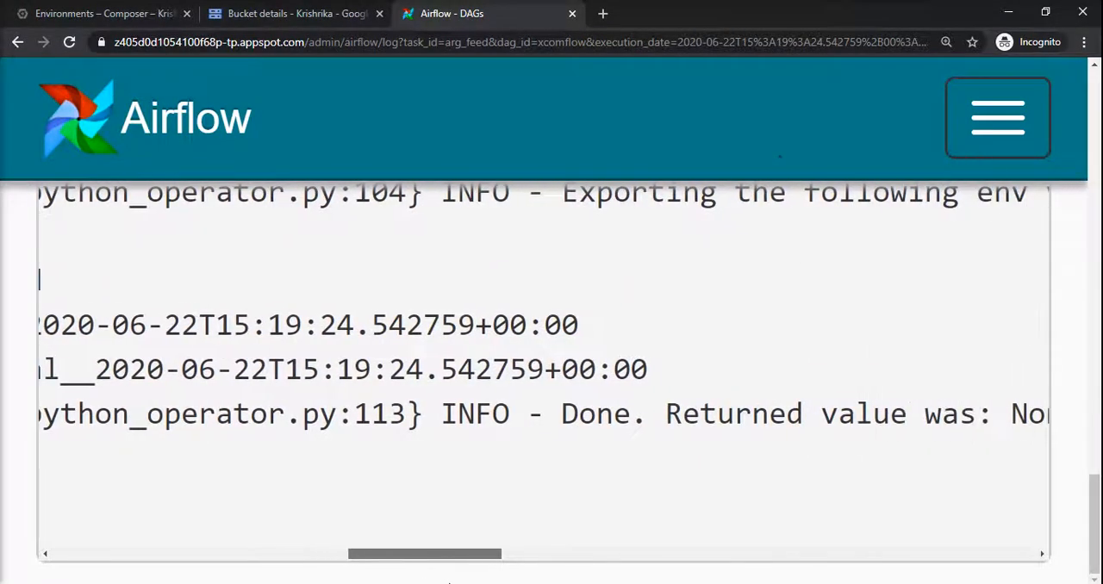
pyautogui.hscroll(-3)
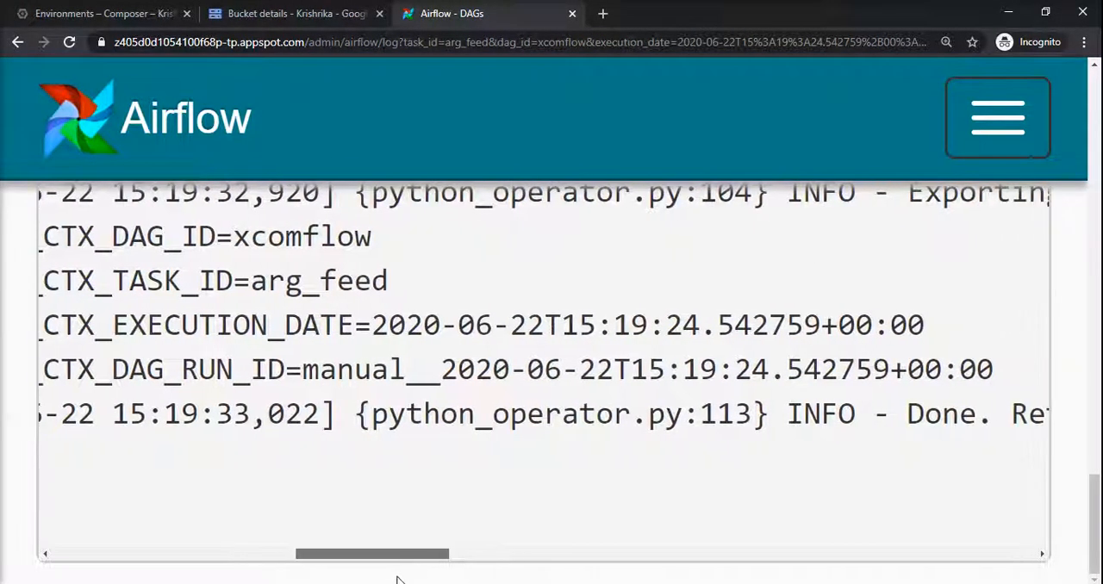
pyautogui.moveTo(371, 555); pyautogui.dragTo(497, 555)
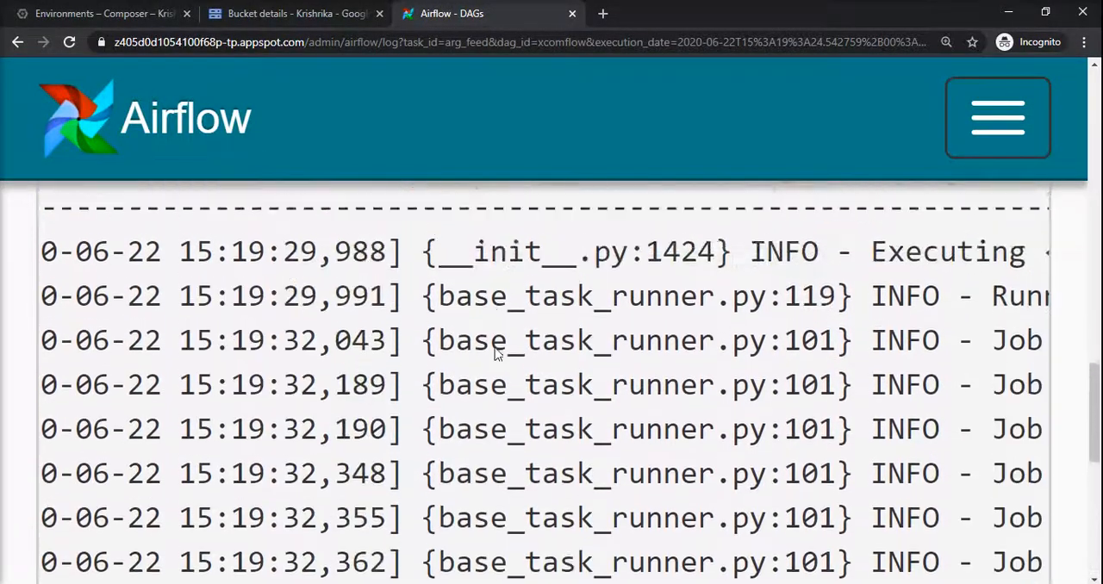
# Return to the xcomflow graph and view the sum task's log
pyautogui.click(19, 41)
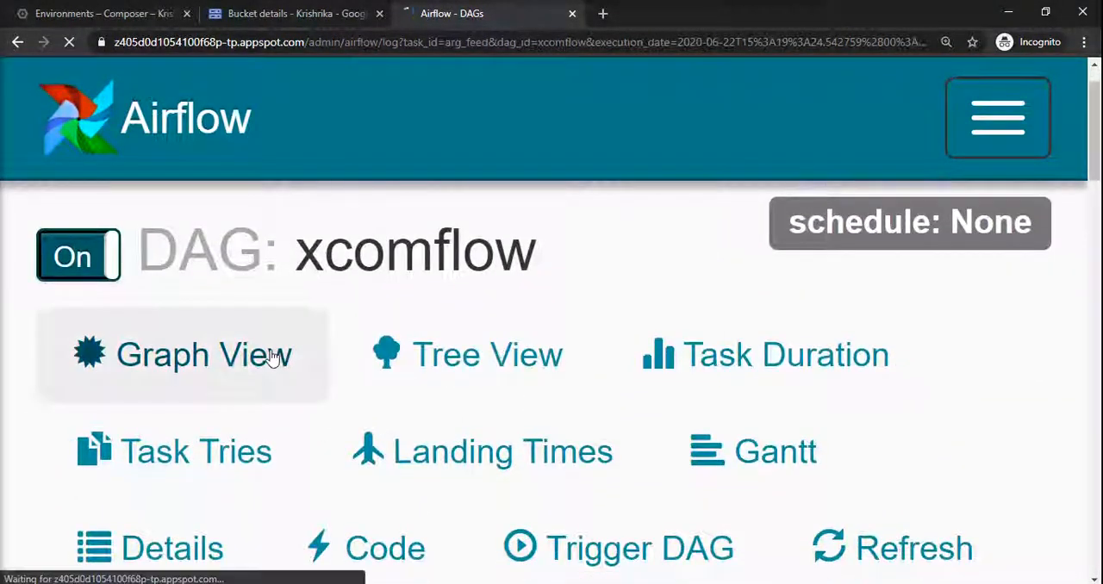
pyautogui.click(183, 355)
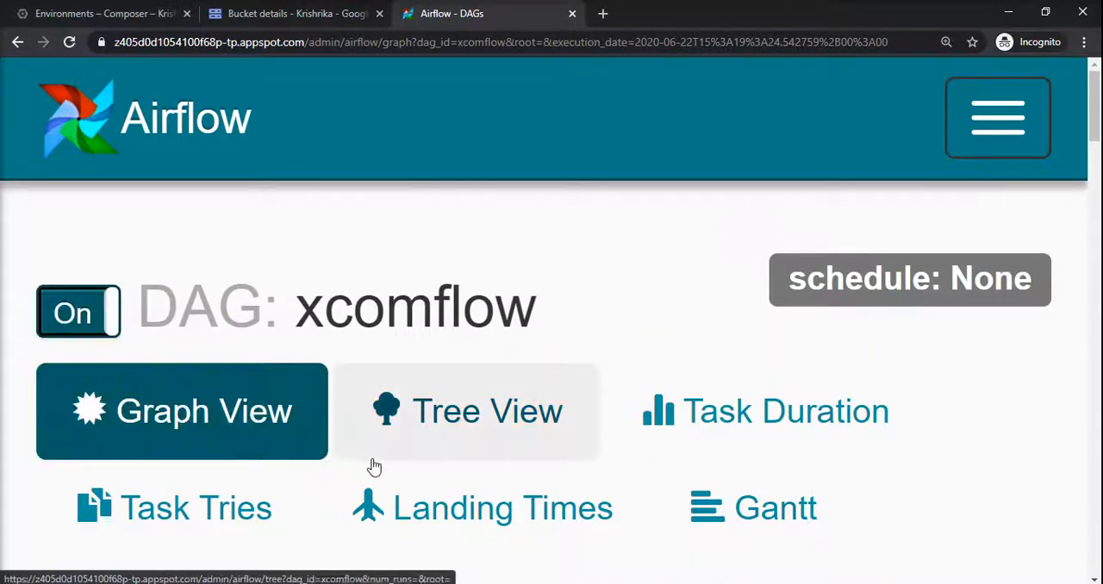
pyautogui.scroll(-3)
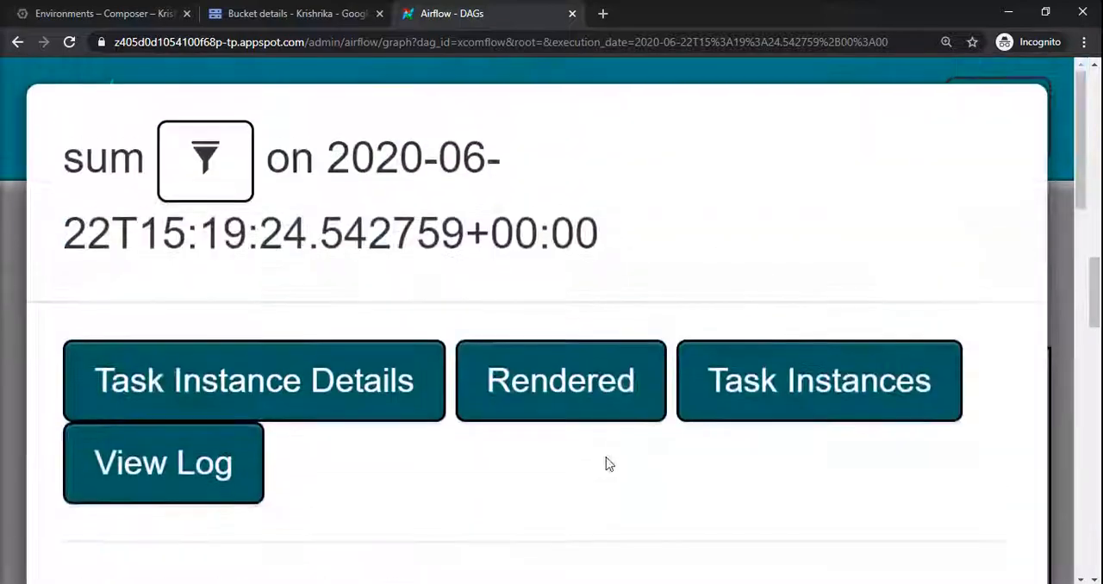
pyautogui.click(162, 462)
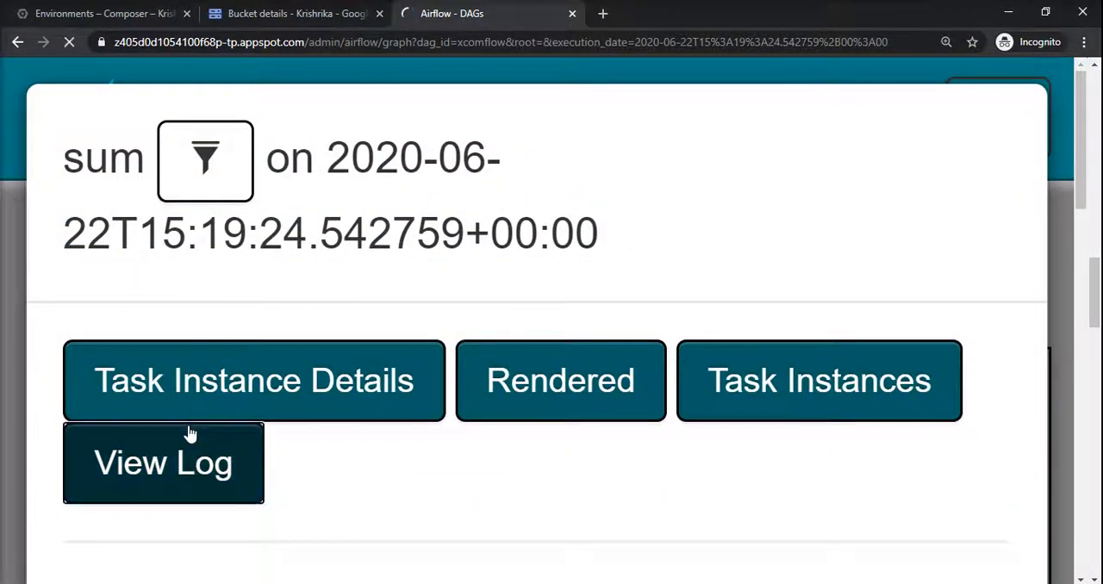
pyautogui.click(162, 462)
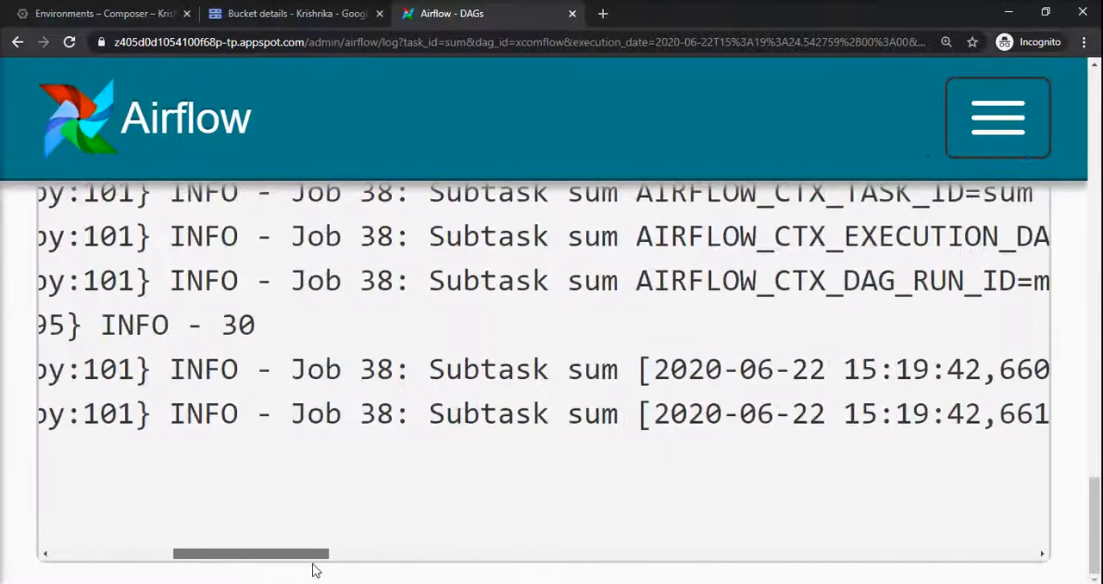
# Scan the sum log for the INFO - 30 line and 'Done. Returned value was: None'
pyautogui.moveTo(250, 555); pyautogui.dragTo(452, 555)
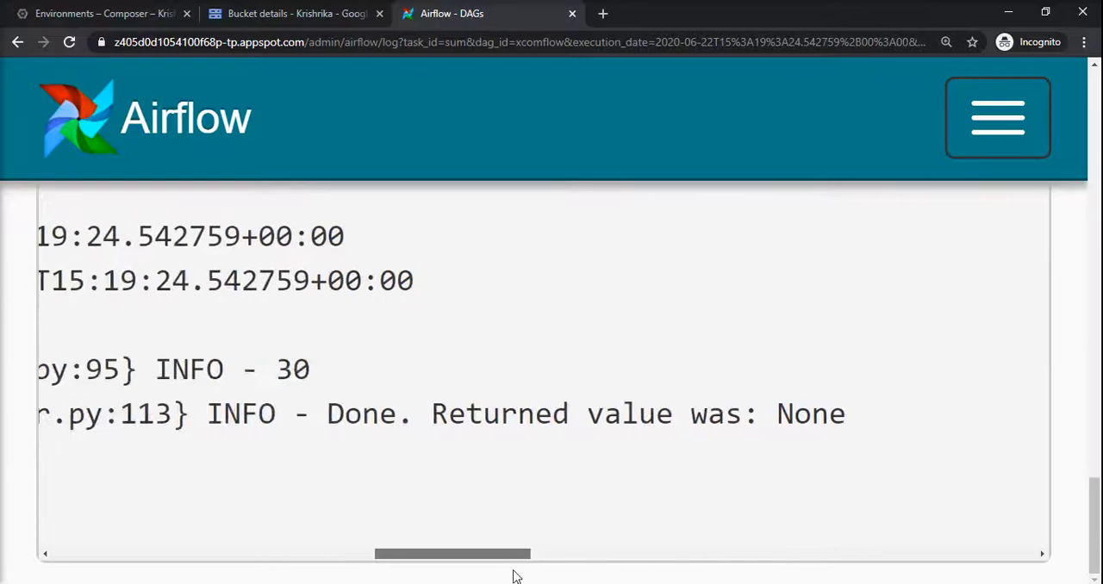
pyautogui.hscroll(-3)
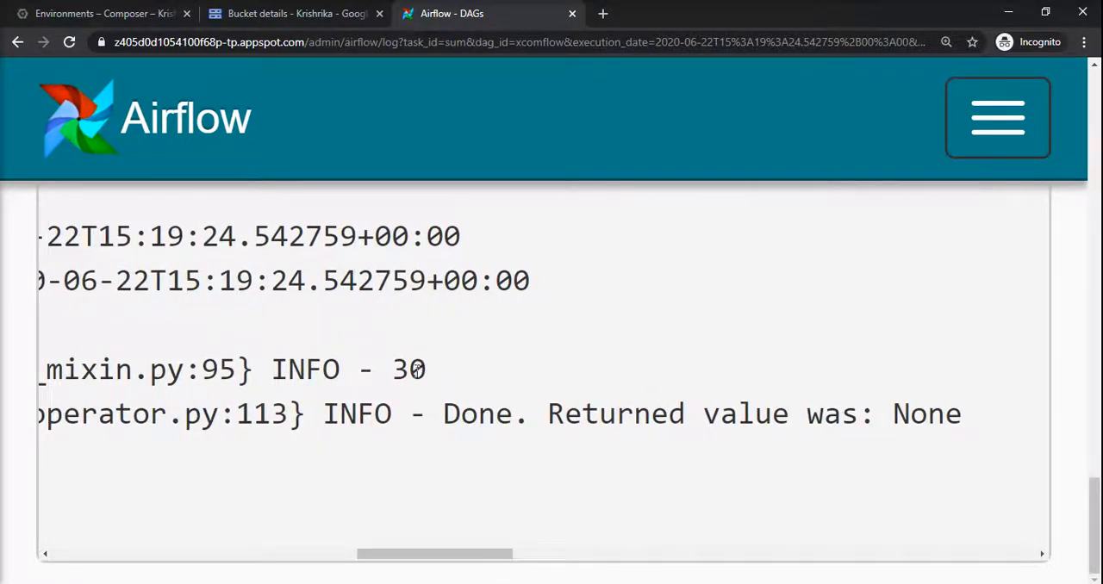
pyautogui.moveTo(434, 555); pyautogui.dragTo(233, 555)
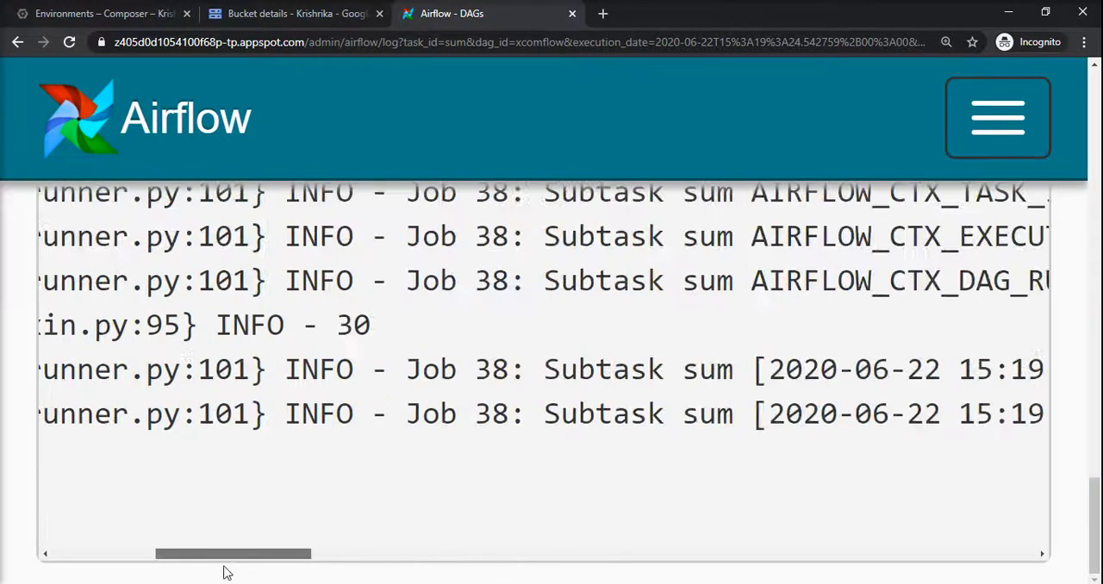
pyautogui.hscroll(-3)
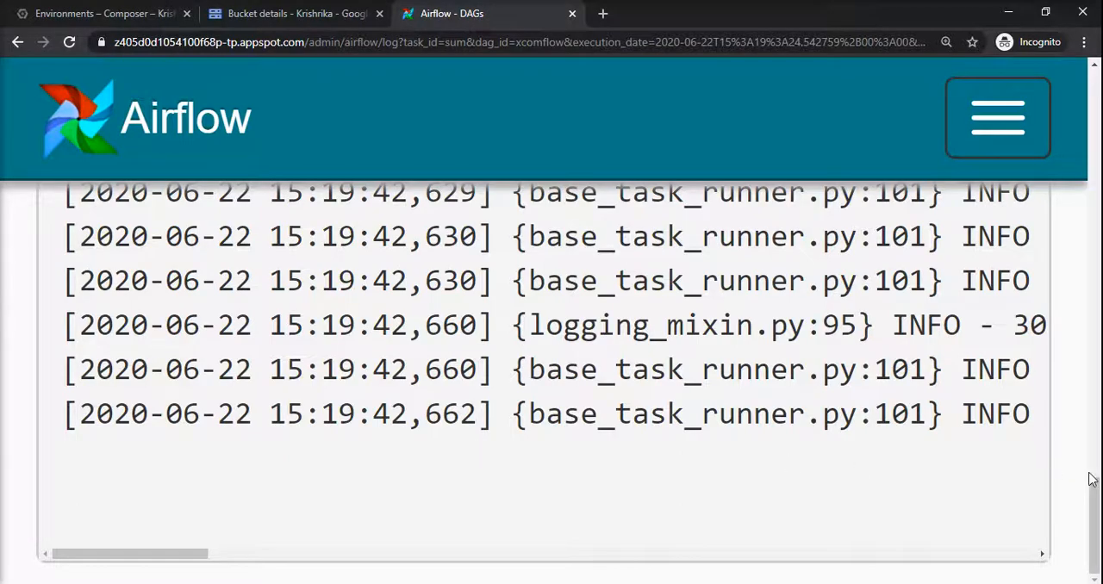
pyautogui.scroll(3)
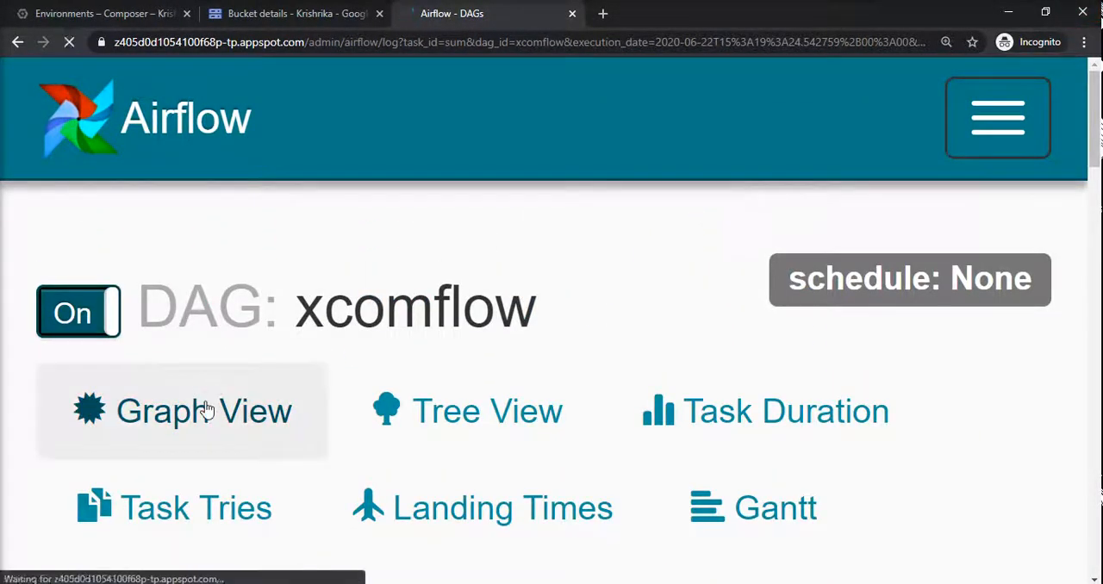
# Show the xcomflow graph with arg_feed and sum both in success green
pyautogui.click(183, 411)
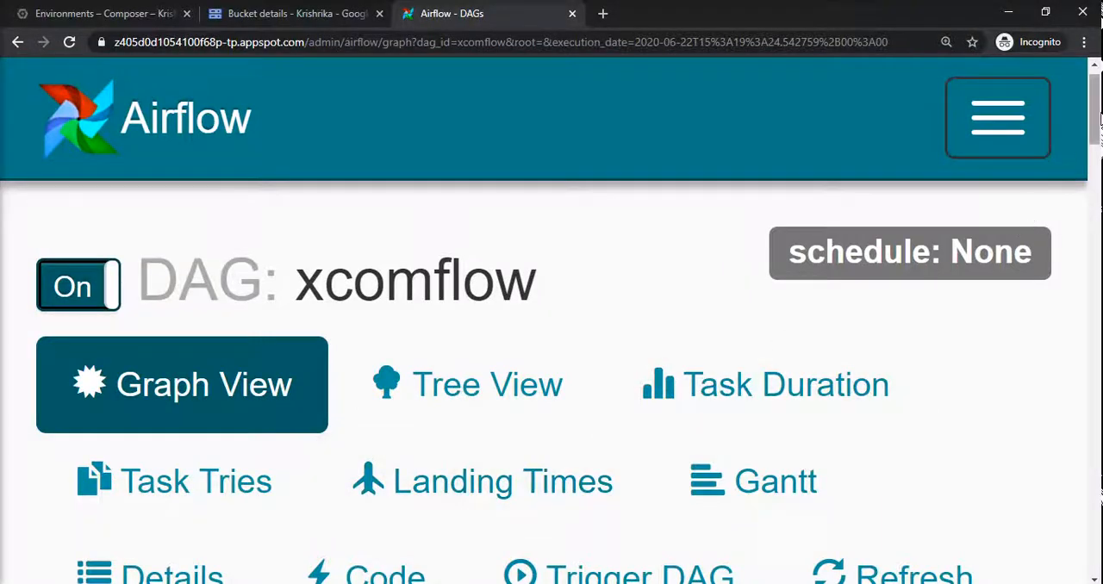
pyautogui.scroll(-3)
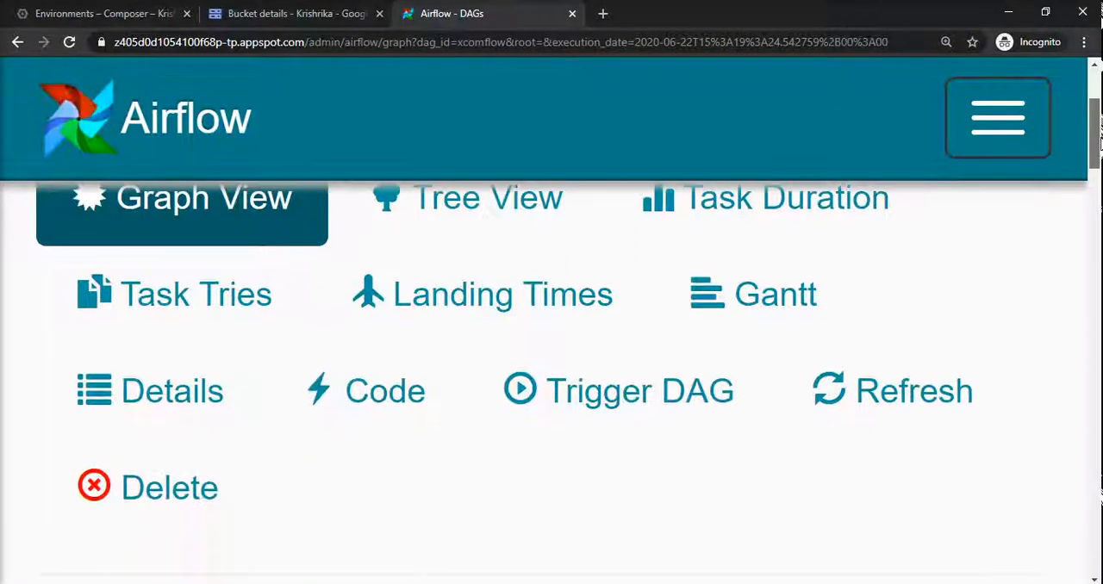
pyautogui.scroll(-3)
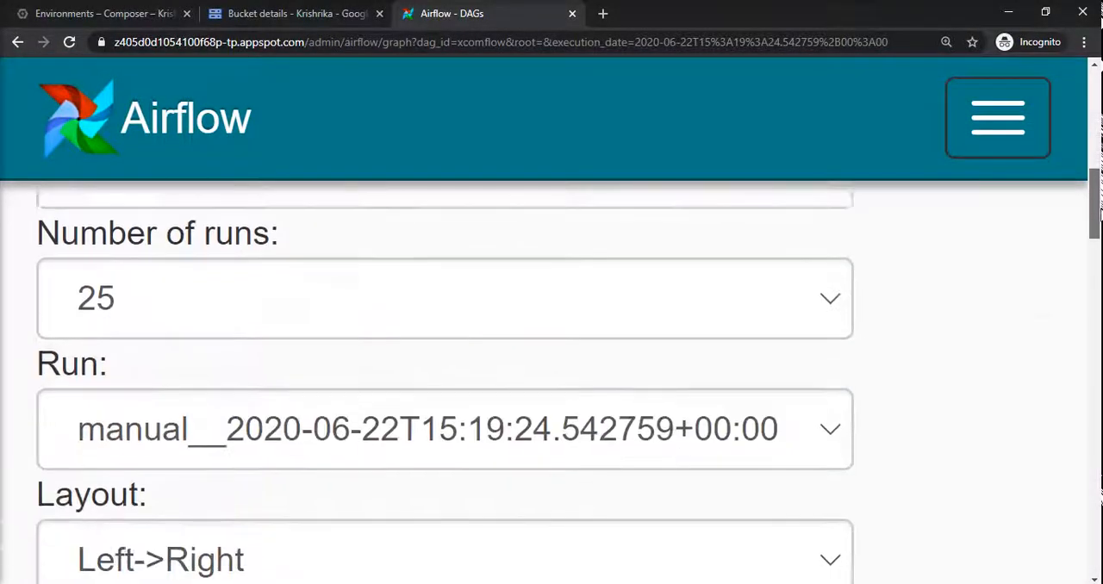
pyautogui.scroll(-3)
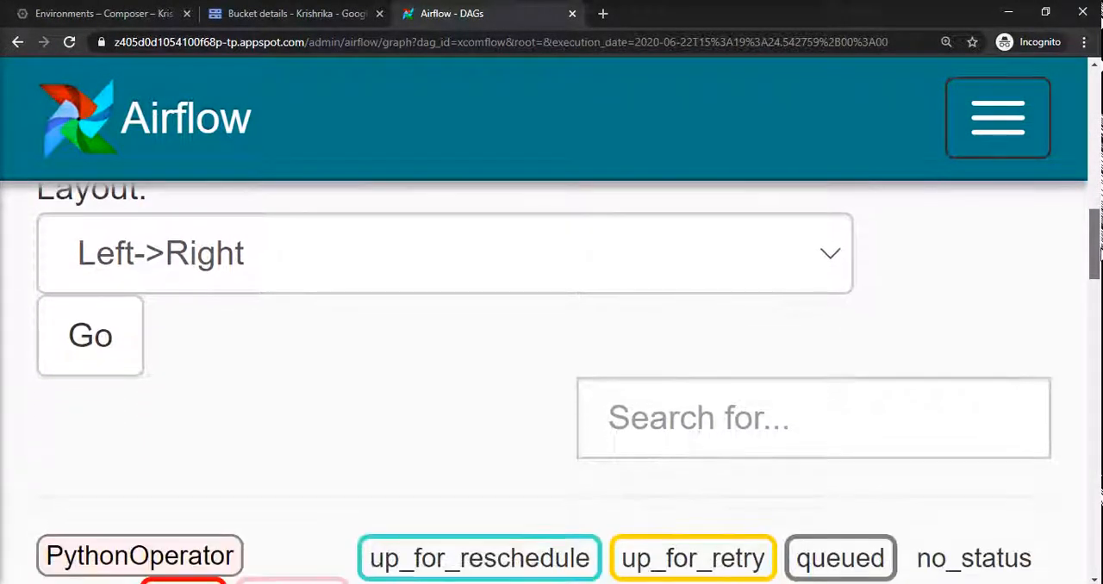
pyautogui.scroll(-3)
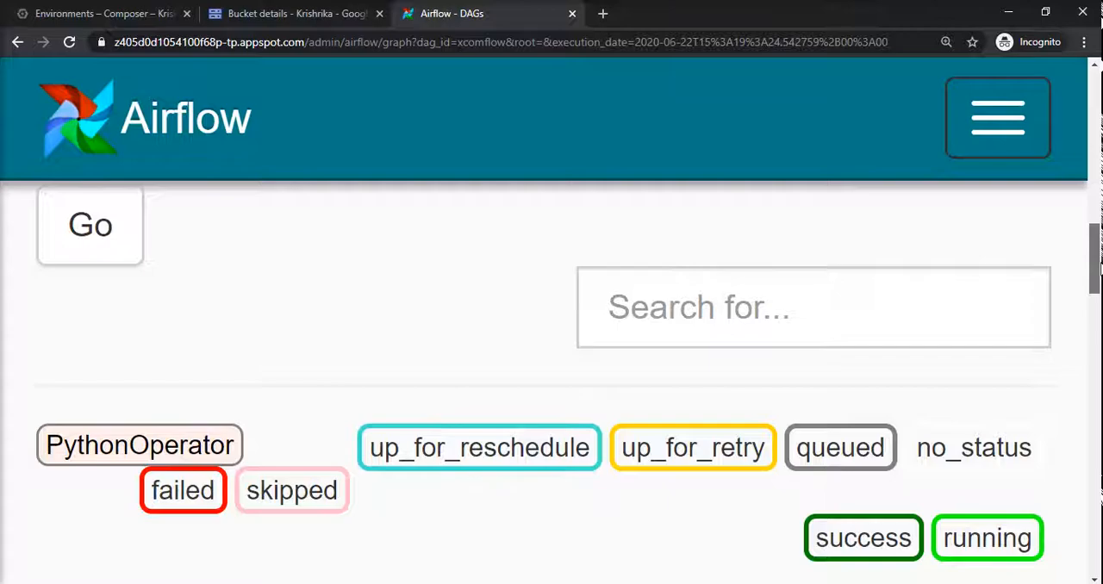
pyautogui.scroll(-3)
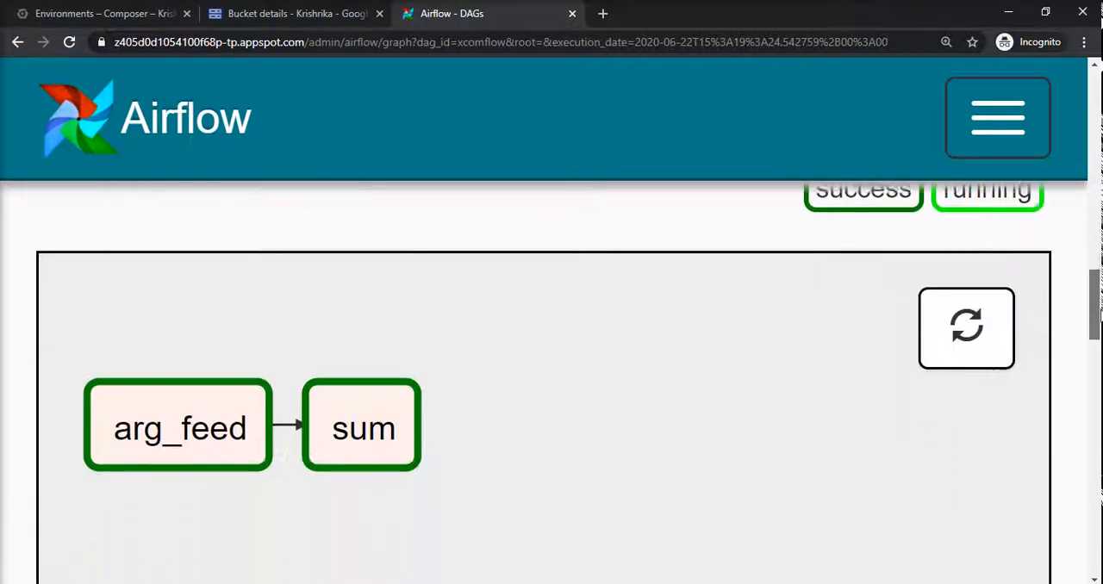